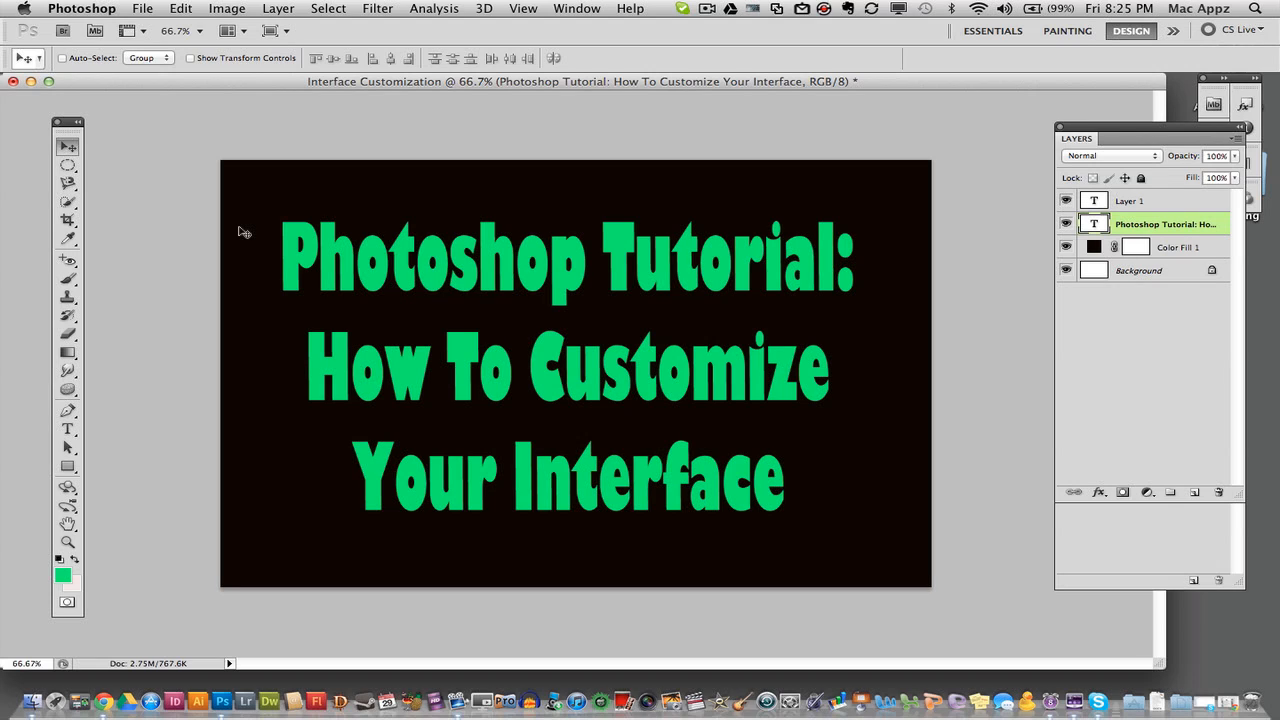
pyautogui.moveTo(490, 596)
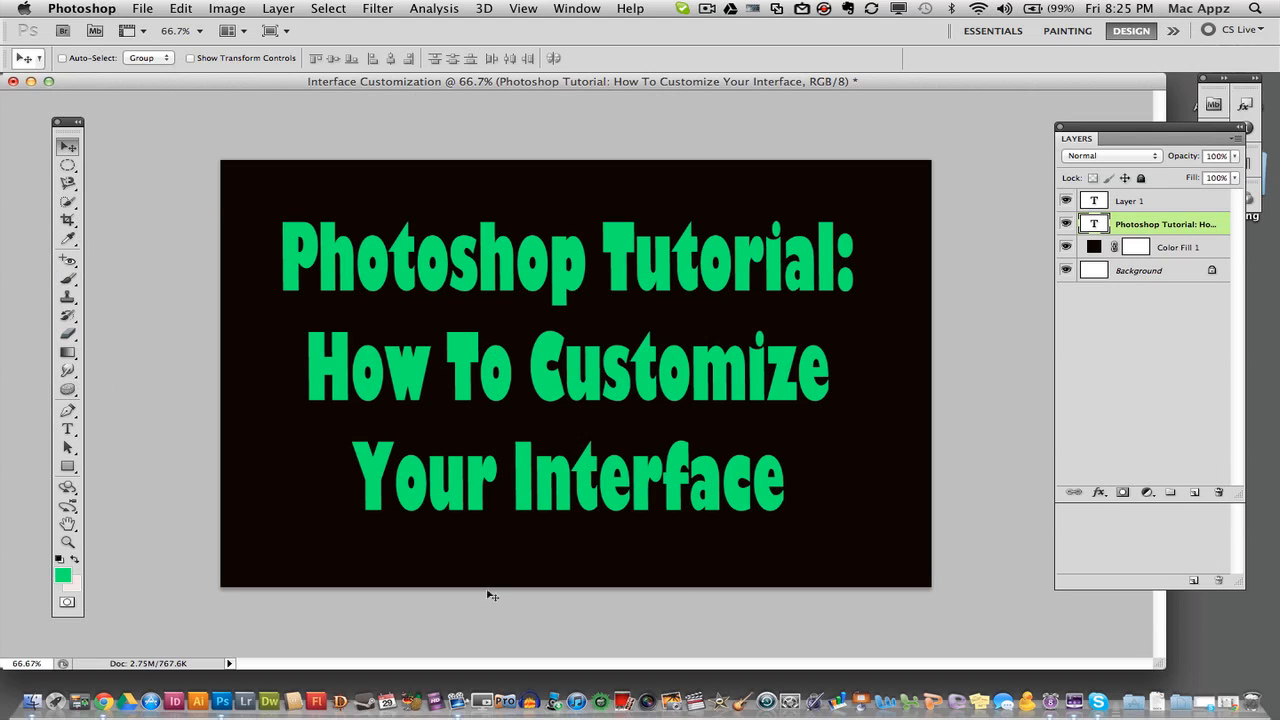
pyautogui.moveTo(96, 112)
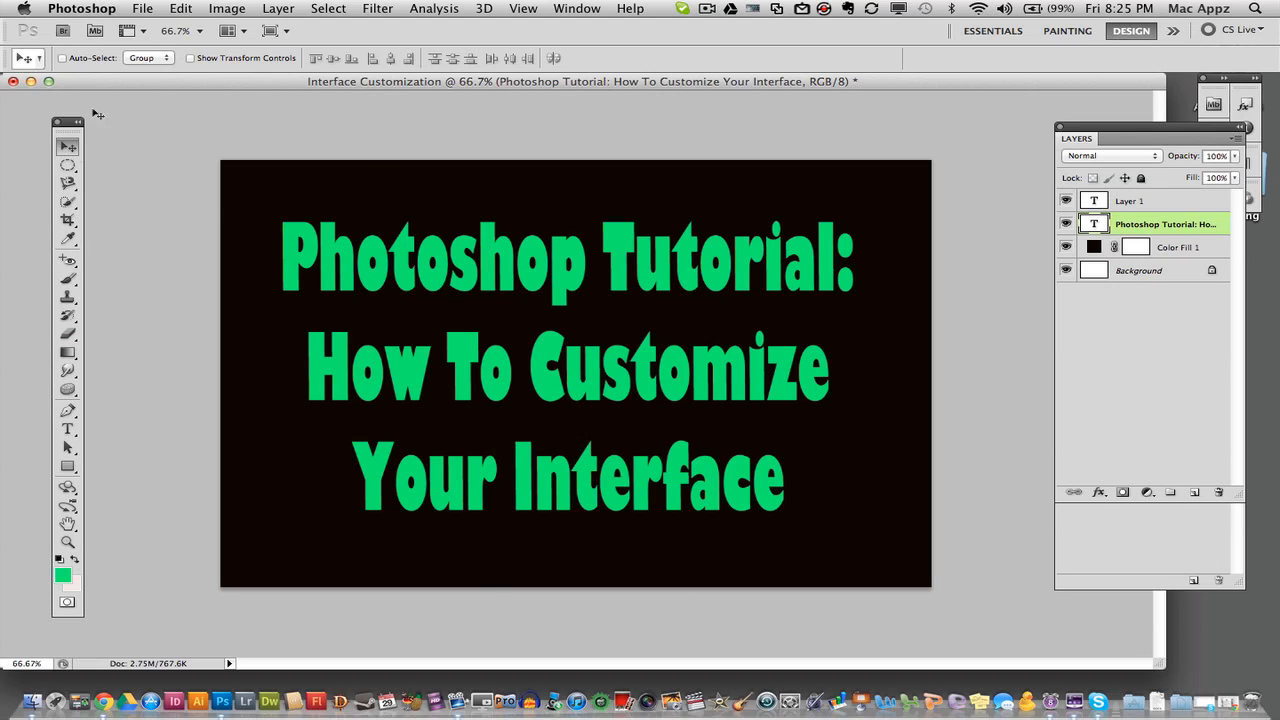
pyautogui.moveTo(172, 138)
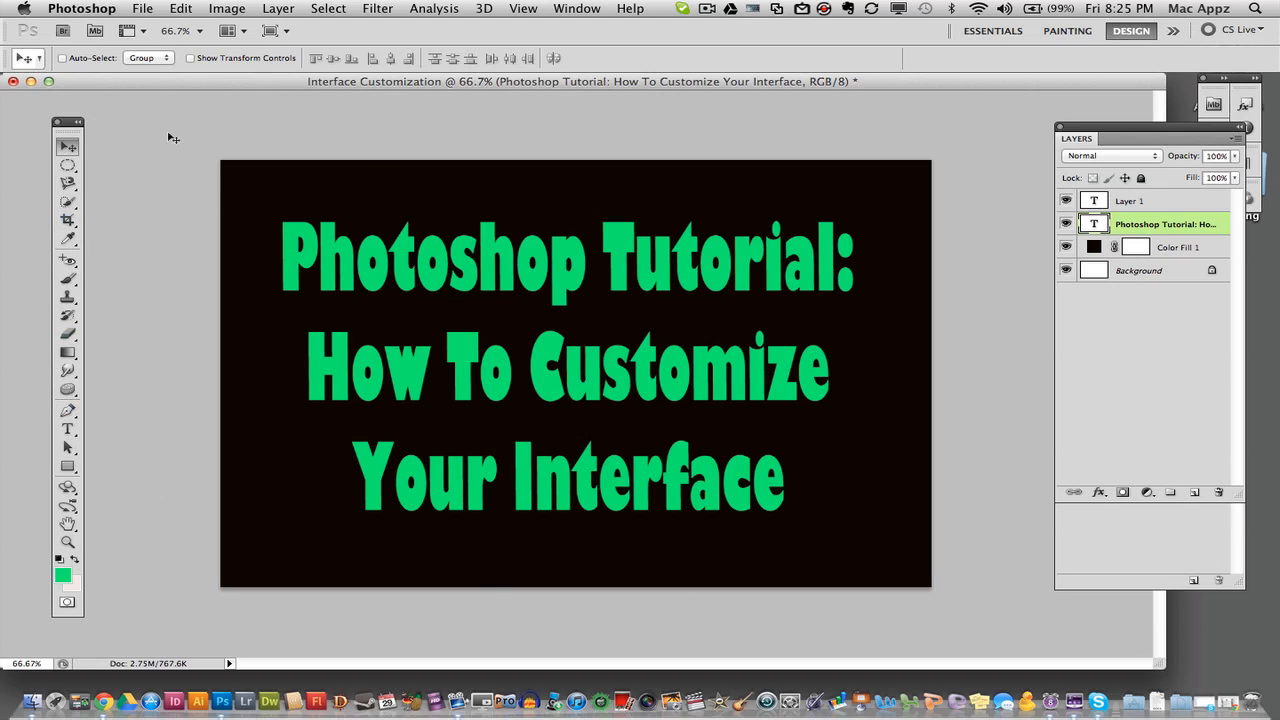
pyautogui.moveTo(164, 212)
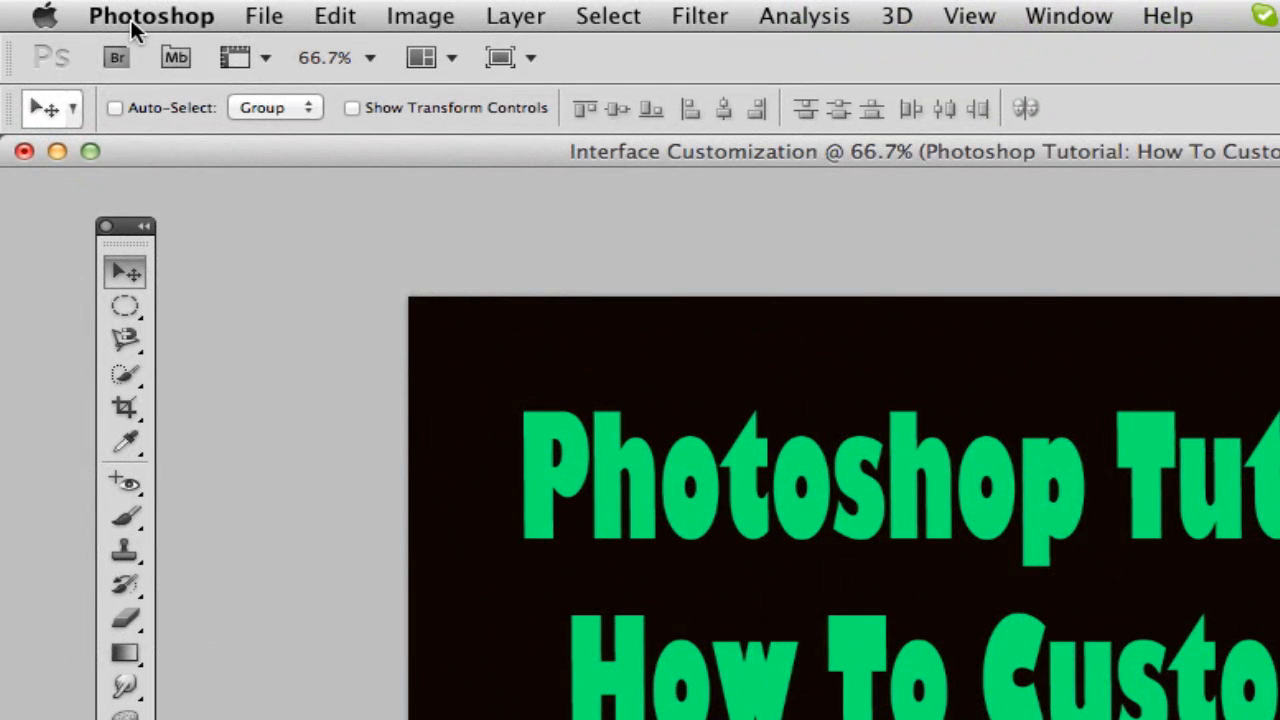
pyautogui.moveTo(150, 24)
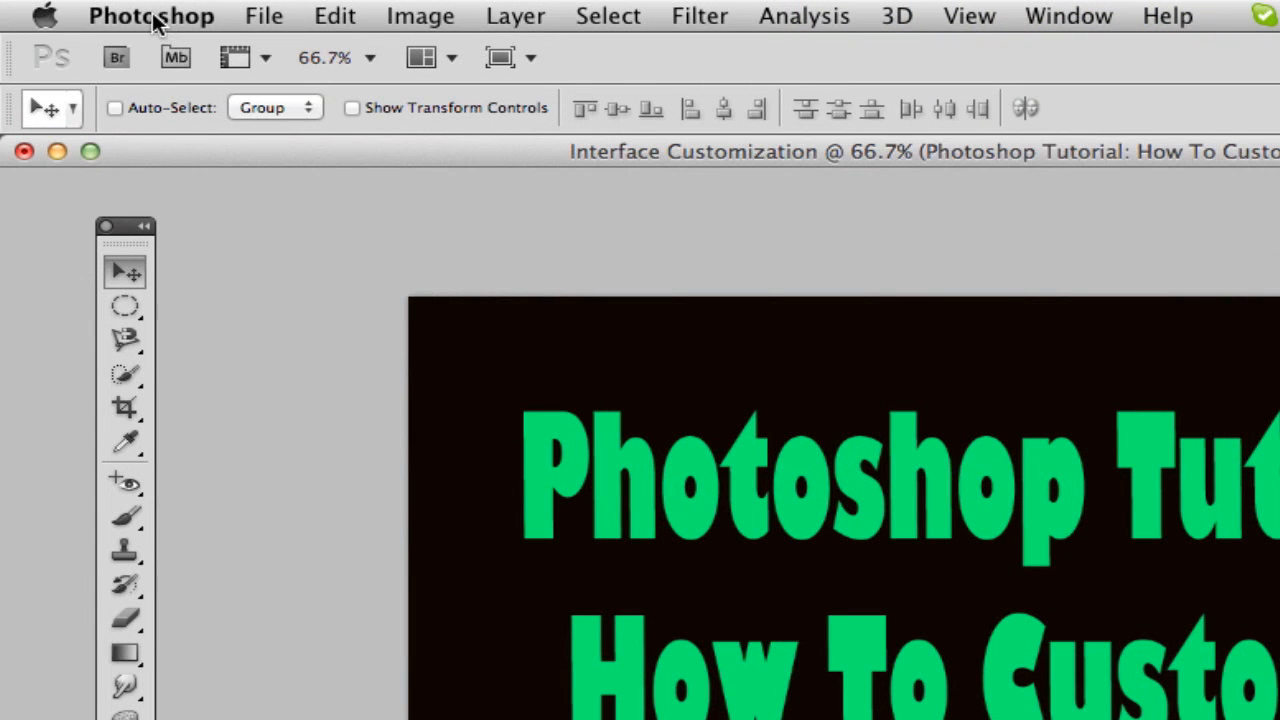
# Step: Bring up the Interface pane of Photoshop's Preferences from the application menu
pyautogui.click(152, 16)
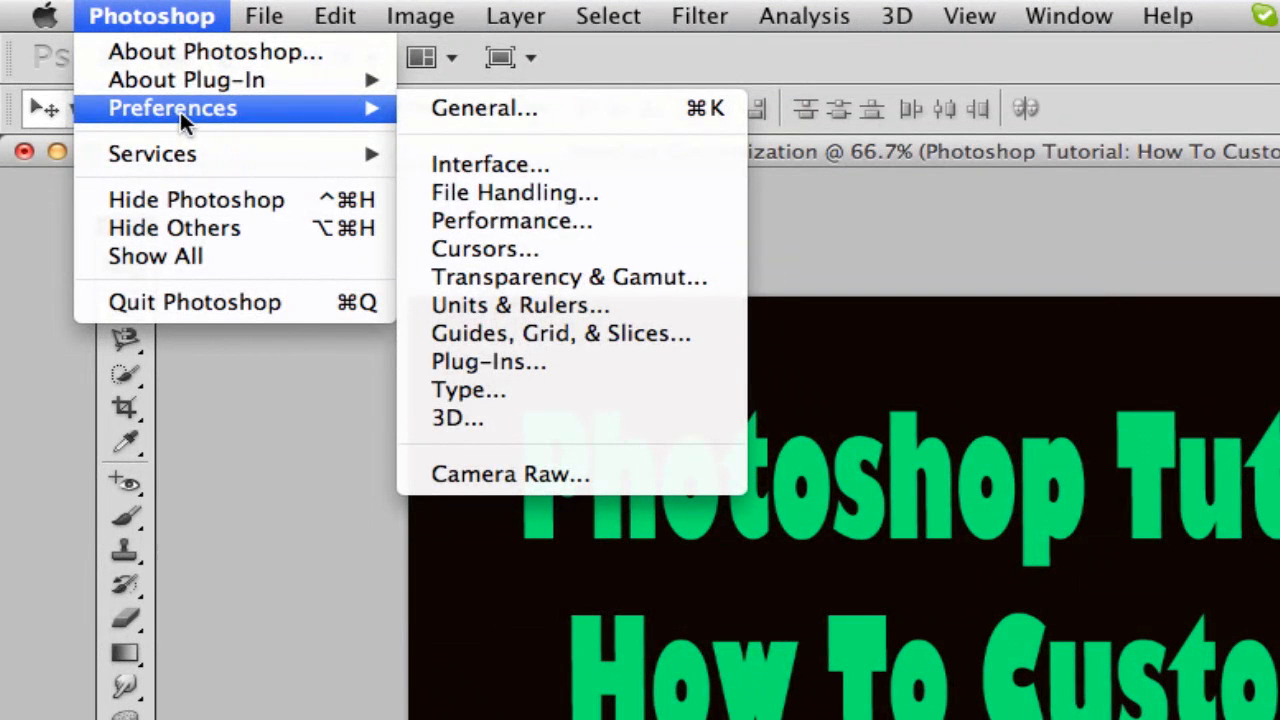
pyautogui.moveTo(484, 108)
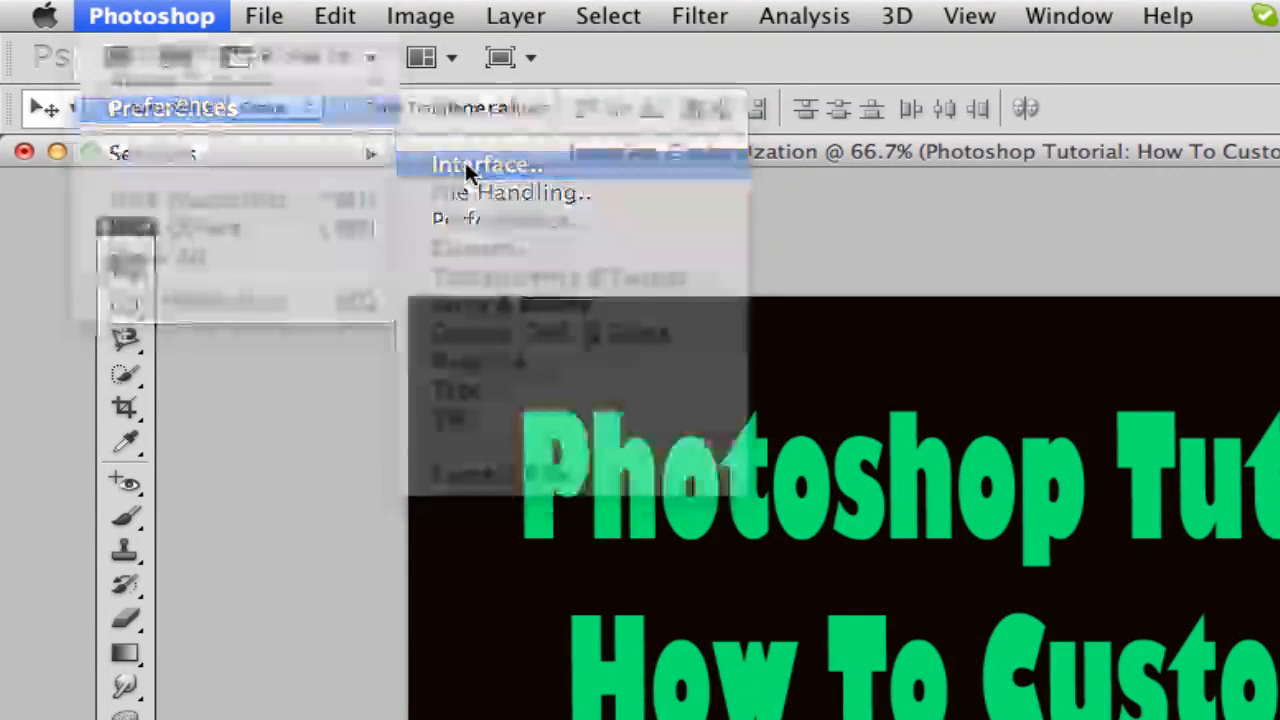
pyautogui.click(484, 164)
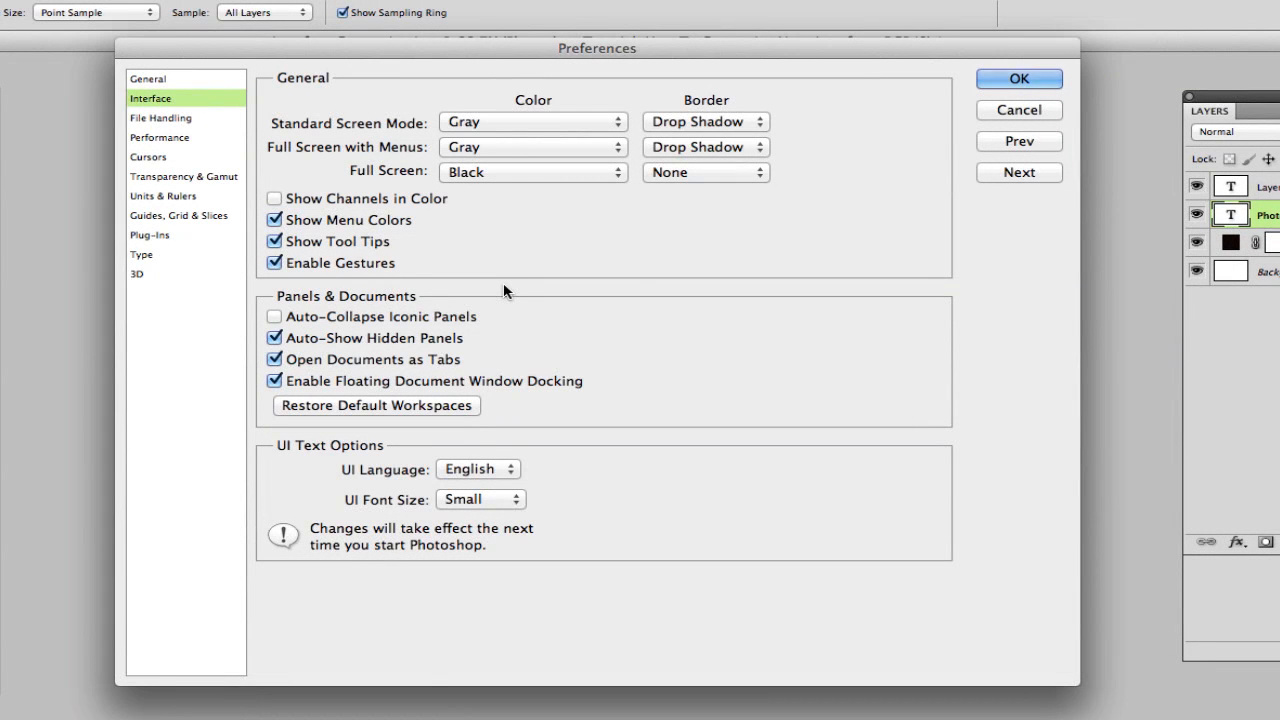
pyautogui.moveTo(380, 140)
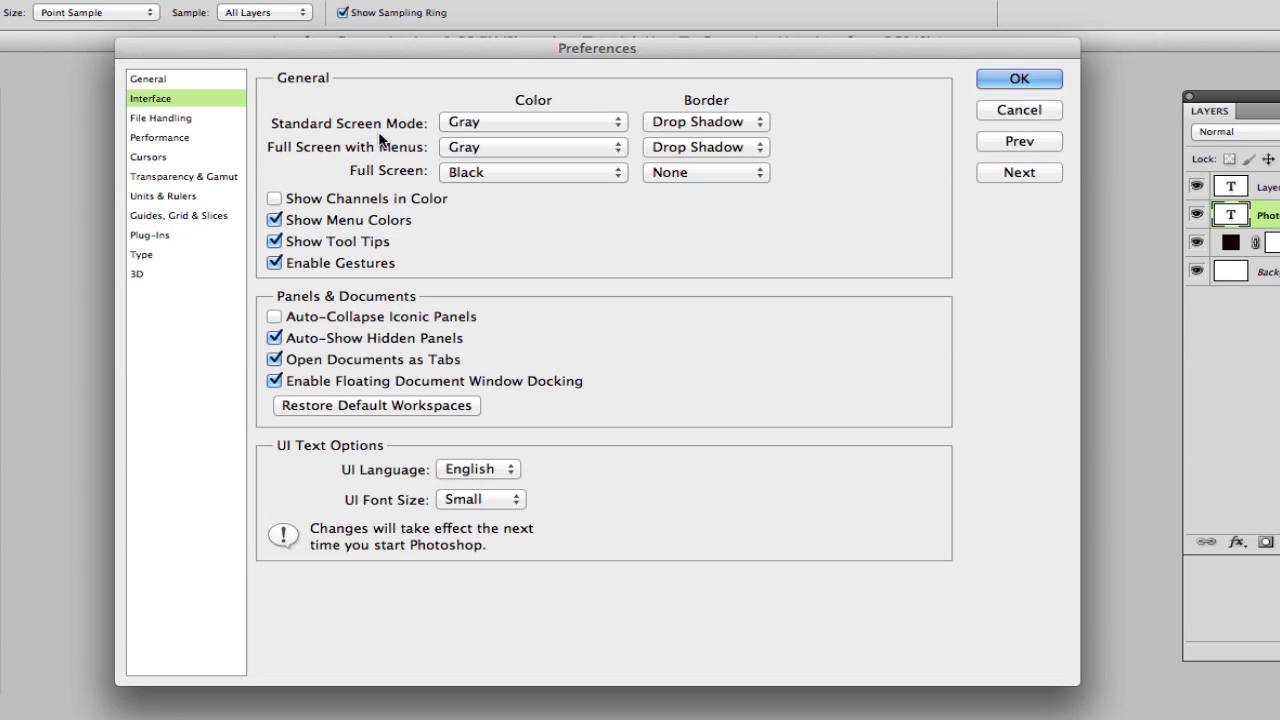
pyautogui.click(532, 122)
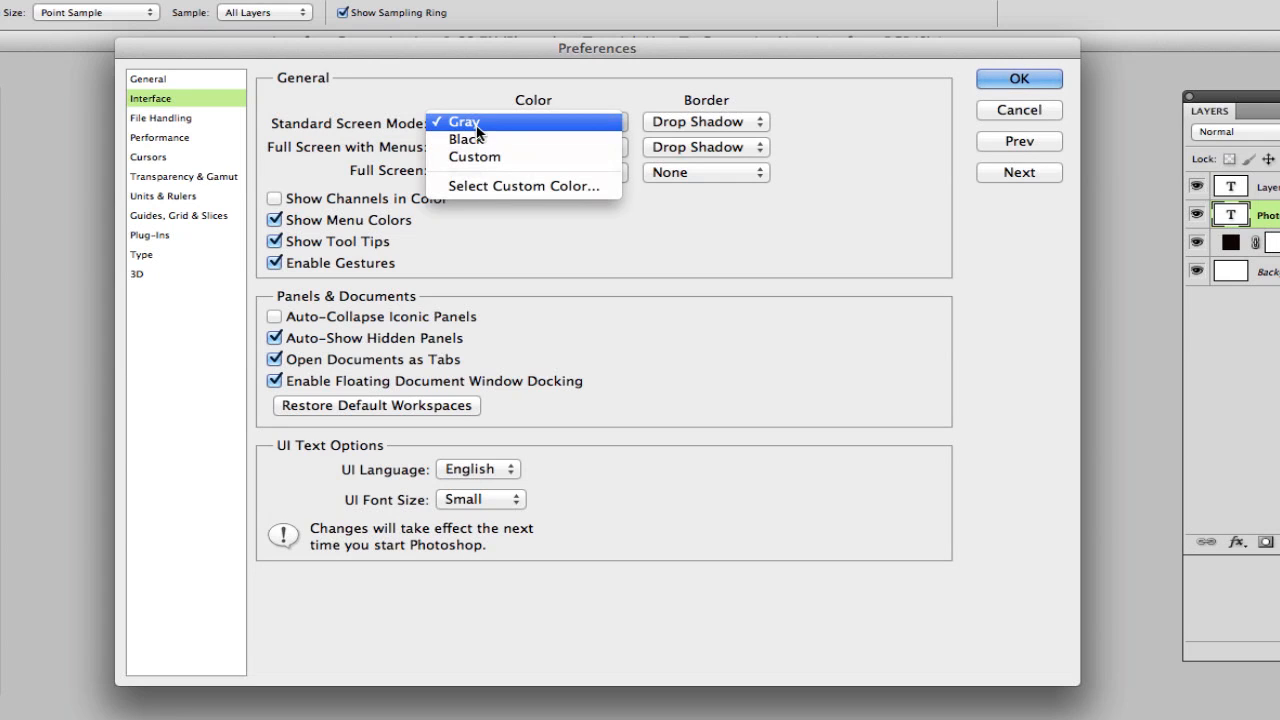
pyautogui.click(466, 138)
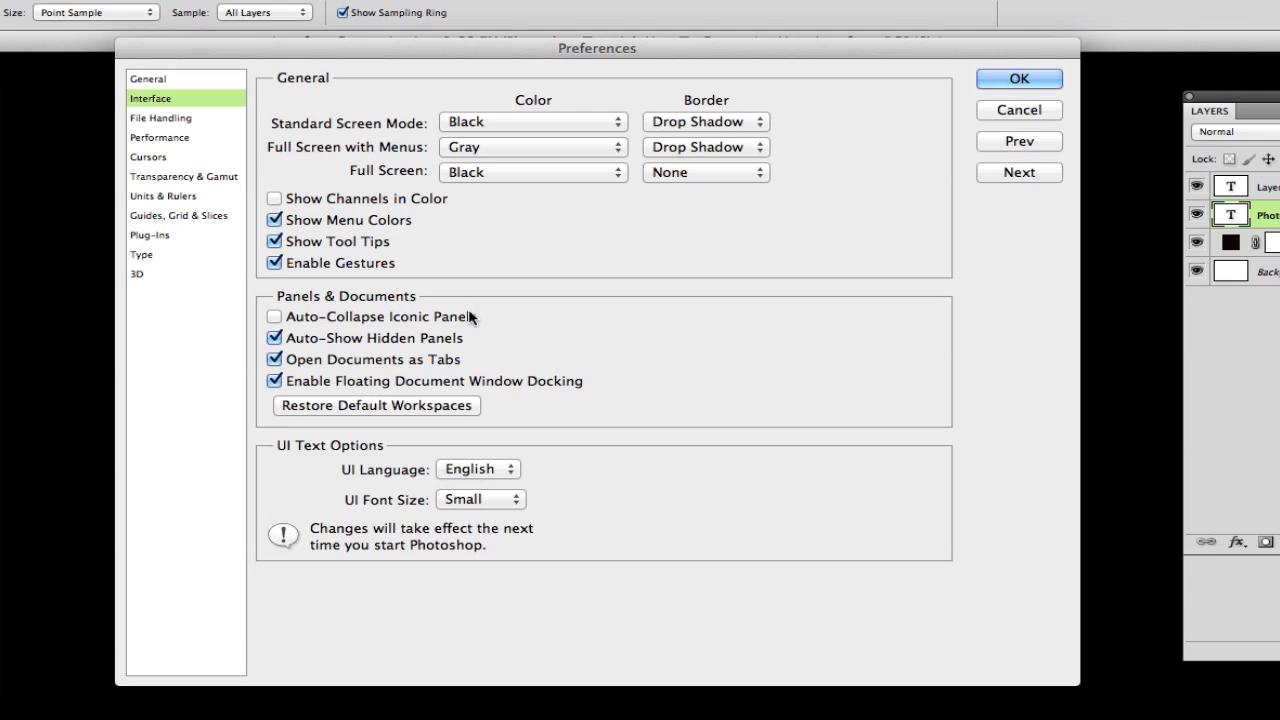
pyautogui.click(532, 122)
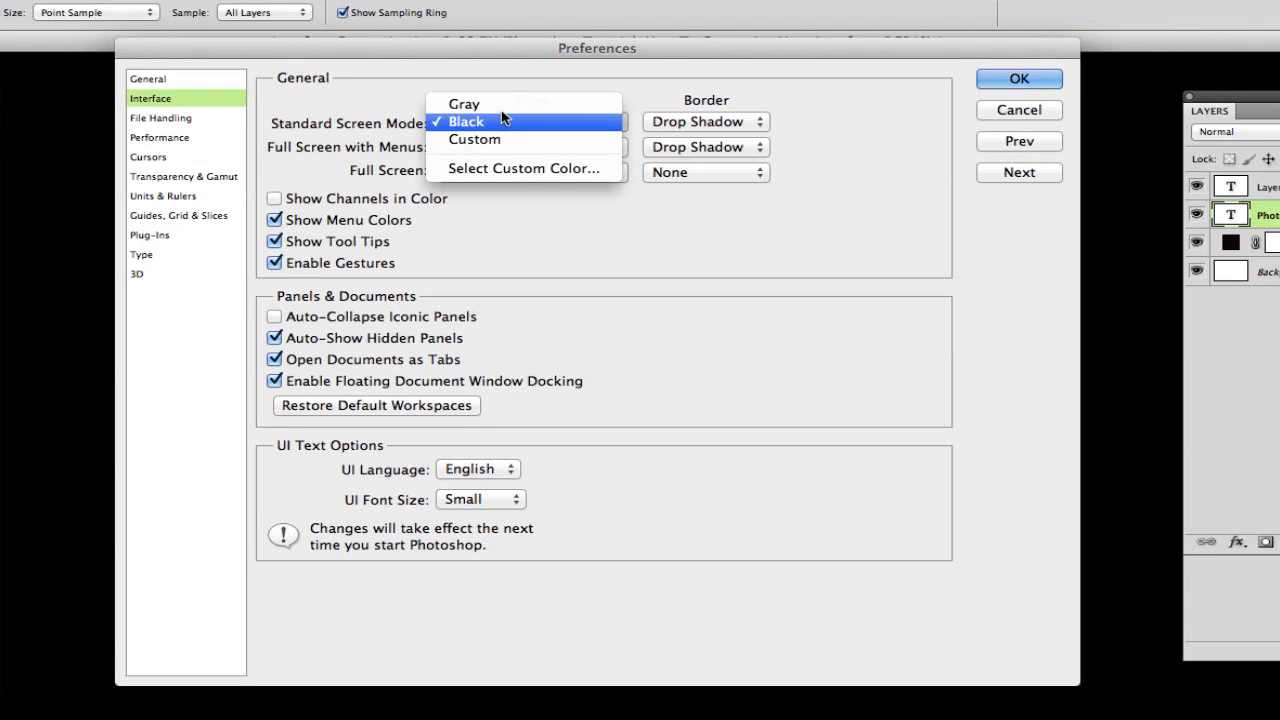
pyautogui.click(464, 104)
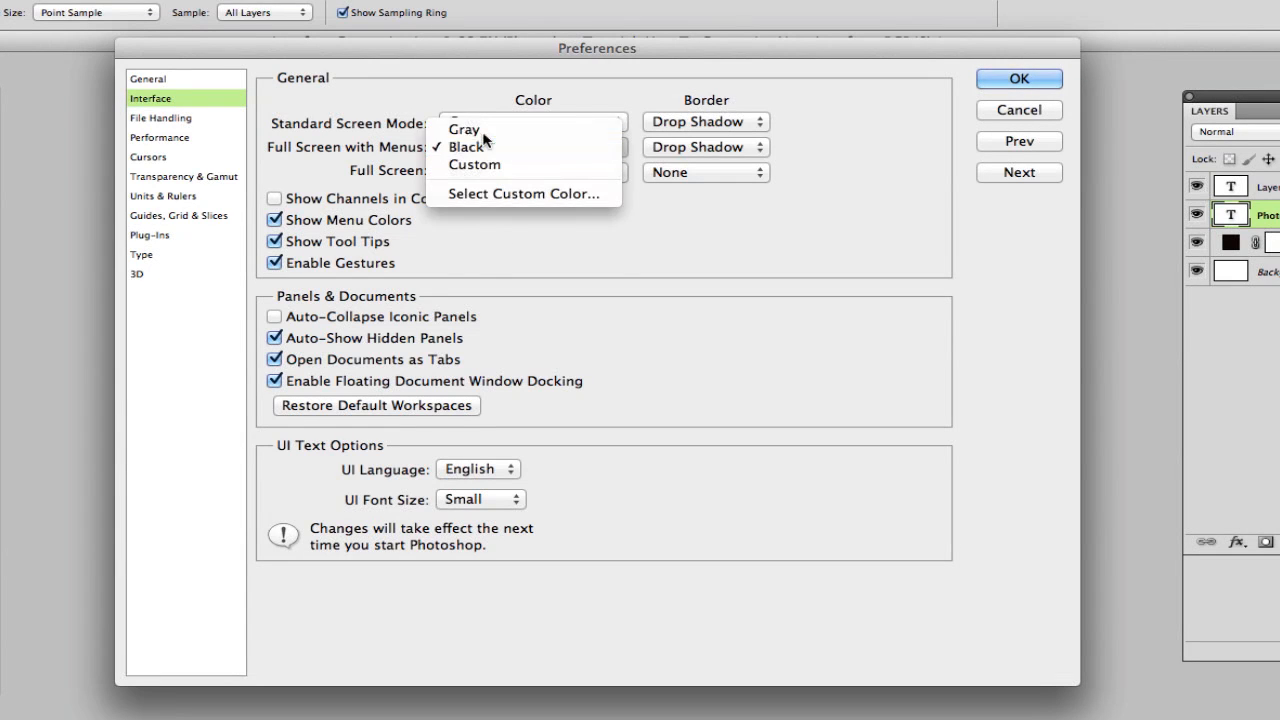
pyautogui.click(464, 128)
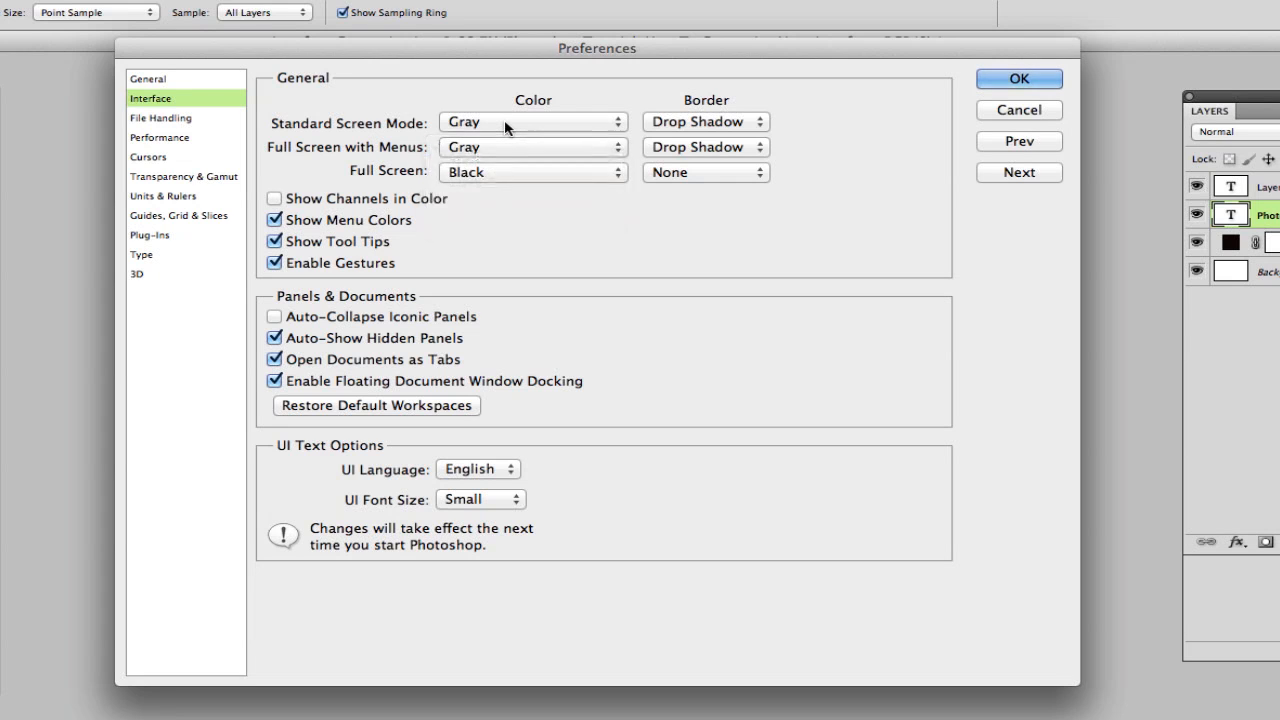
# Step: Set the Standard Screen Mode colour to a custom blue, then reopen its dropdown
pyautogui.click(532, 122)
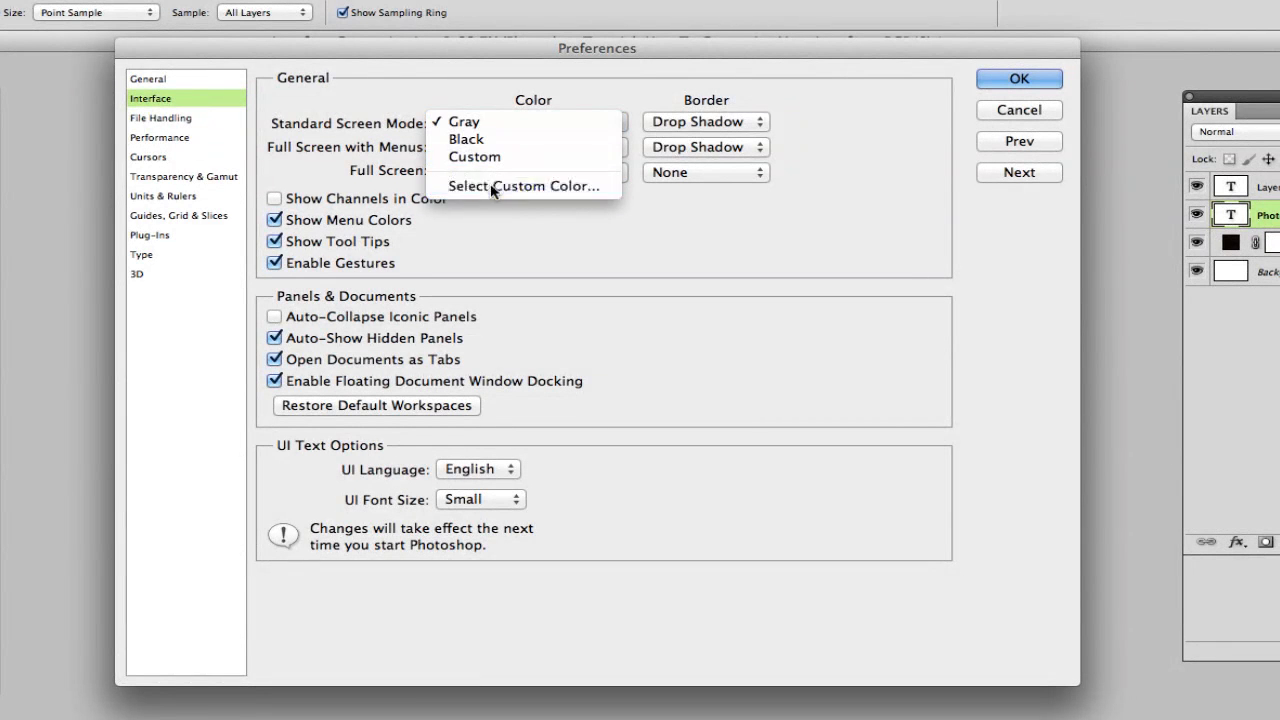
pyautogui.click(524, 186)
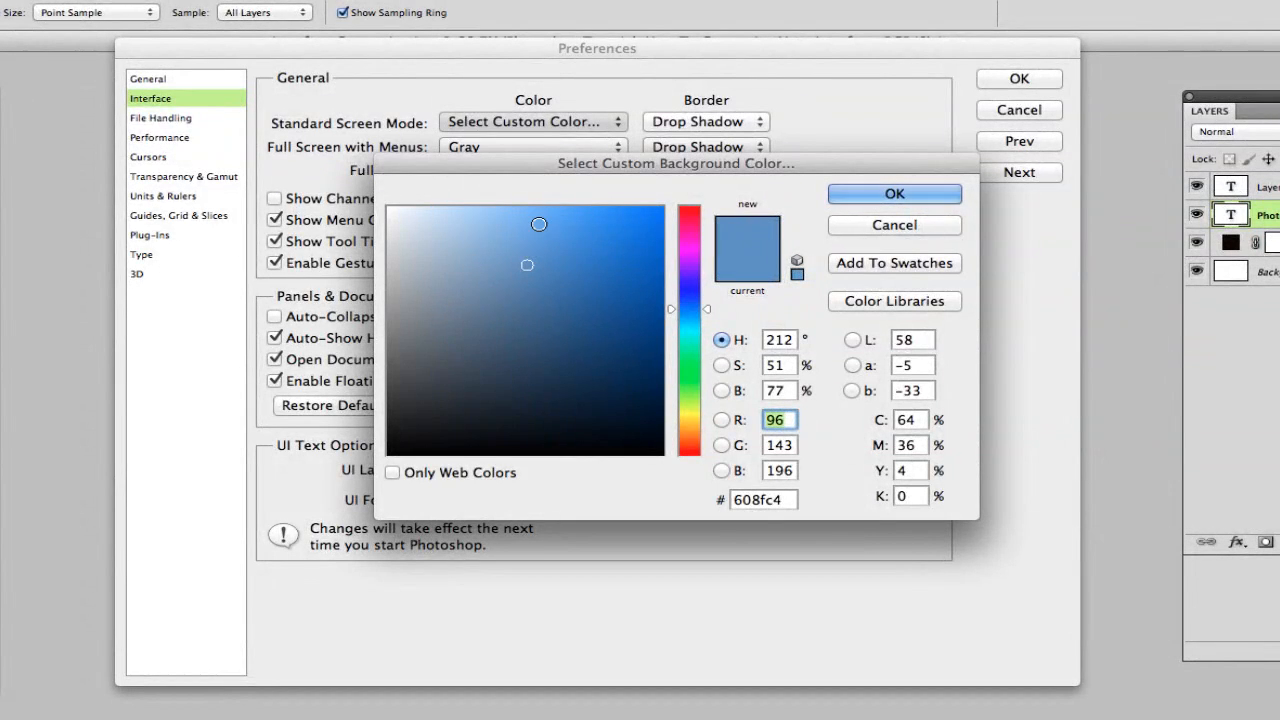
pyautogui.click(892, 192)
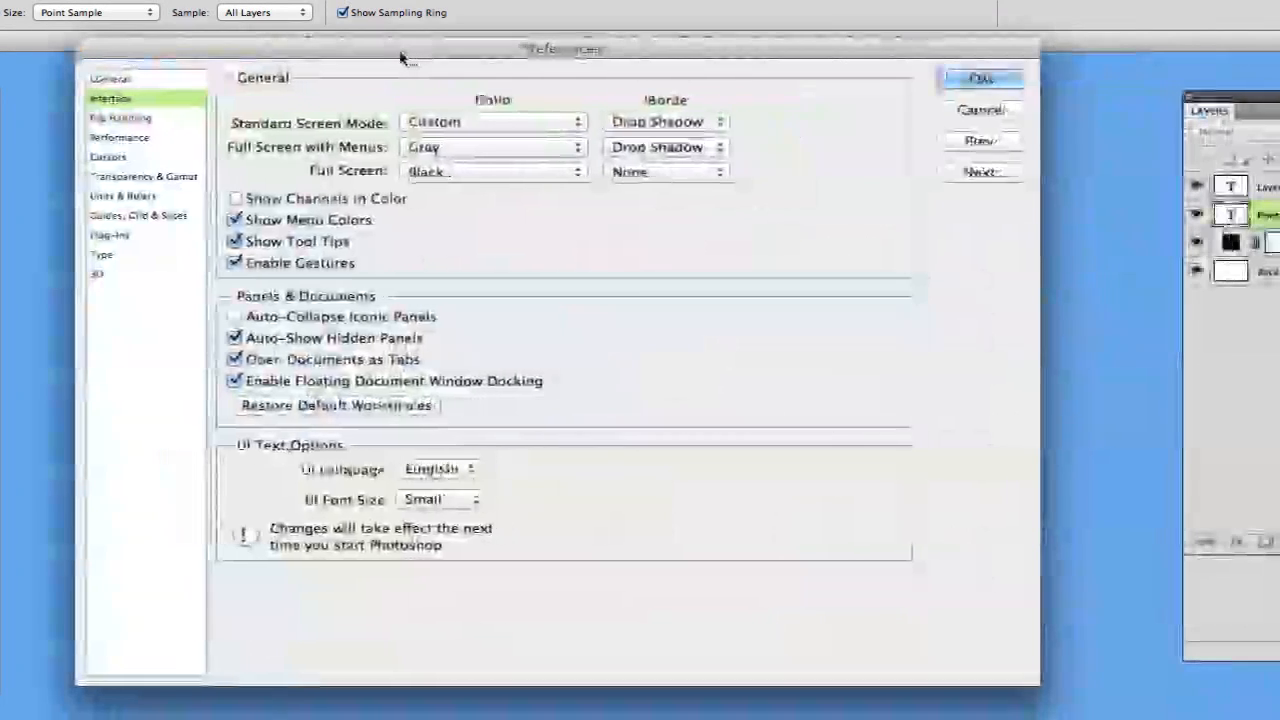
pyautogui.click(490, 122)
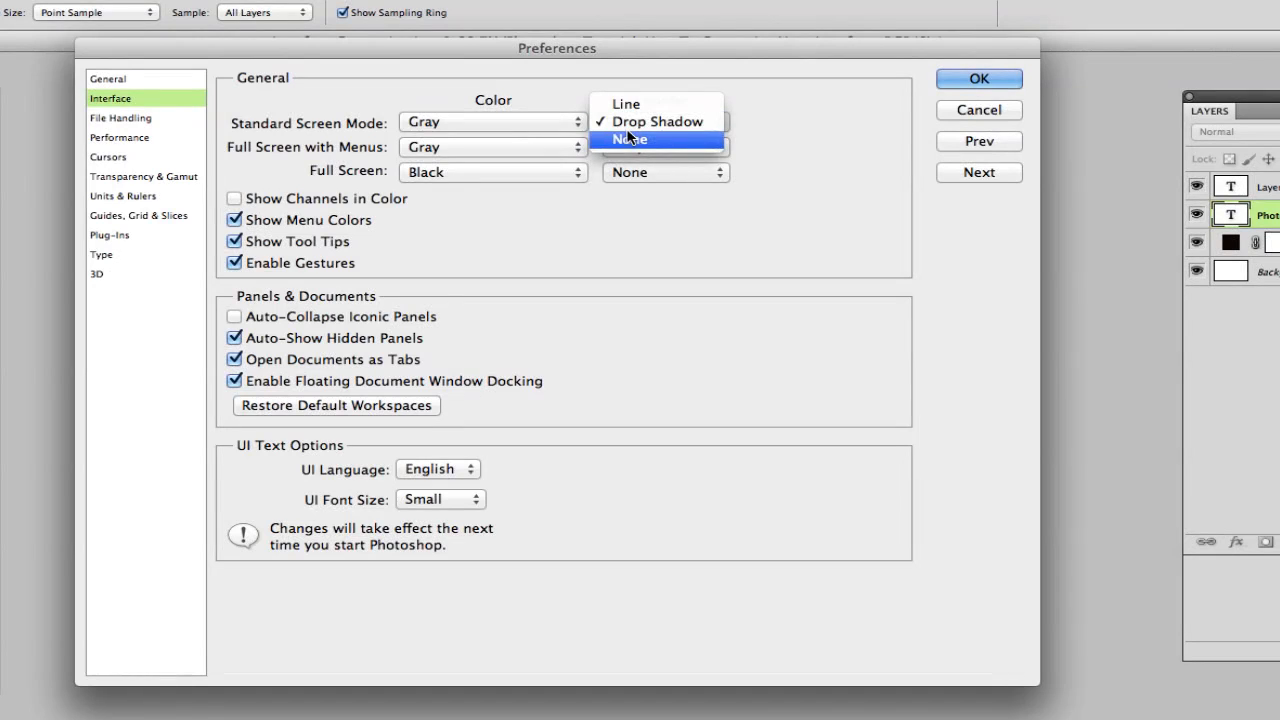
pyautogui.click(624, 104)
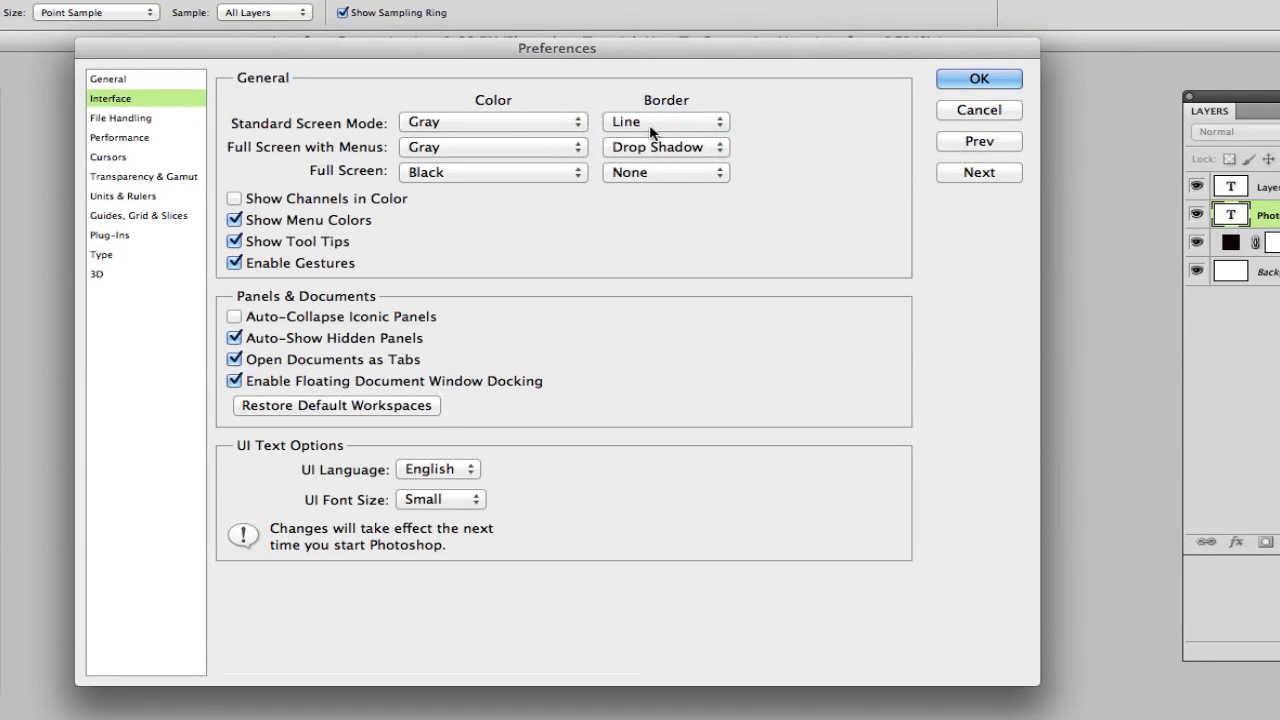
pyautogui.click(664, 122)
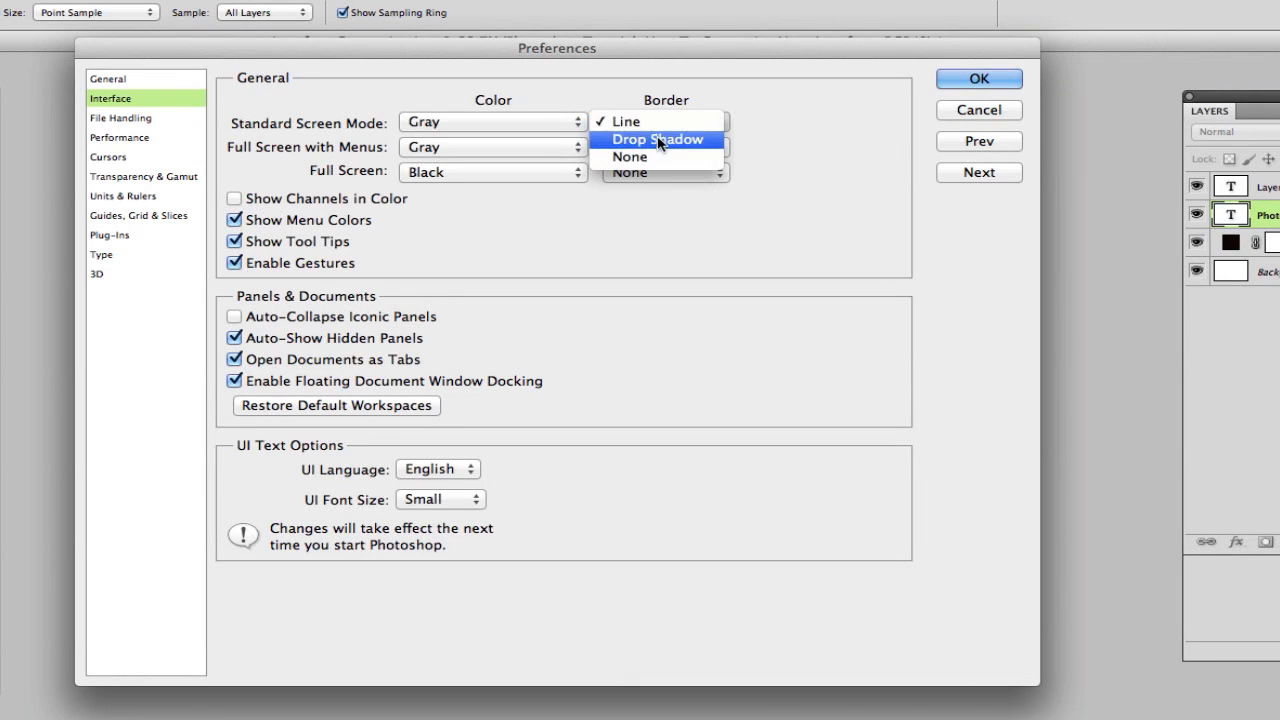
pyautogui.click(656, 140)
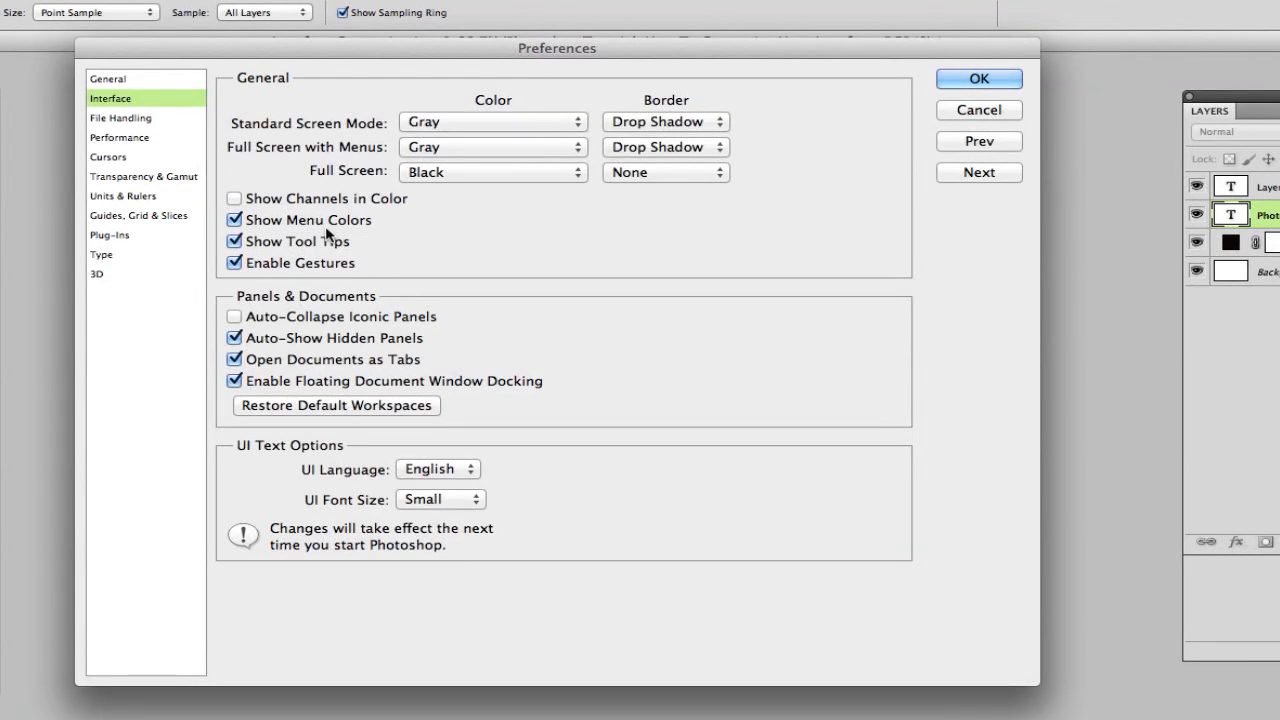
pyautogui.moveTo(416, 260)
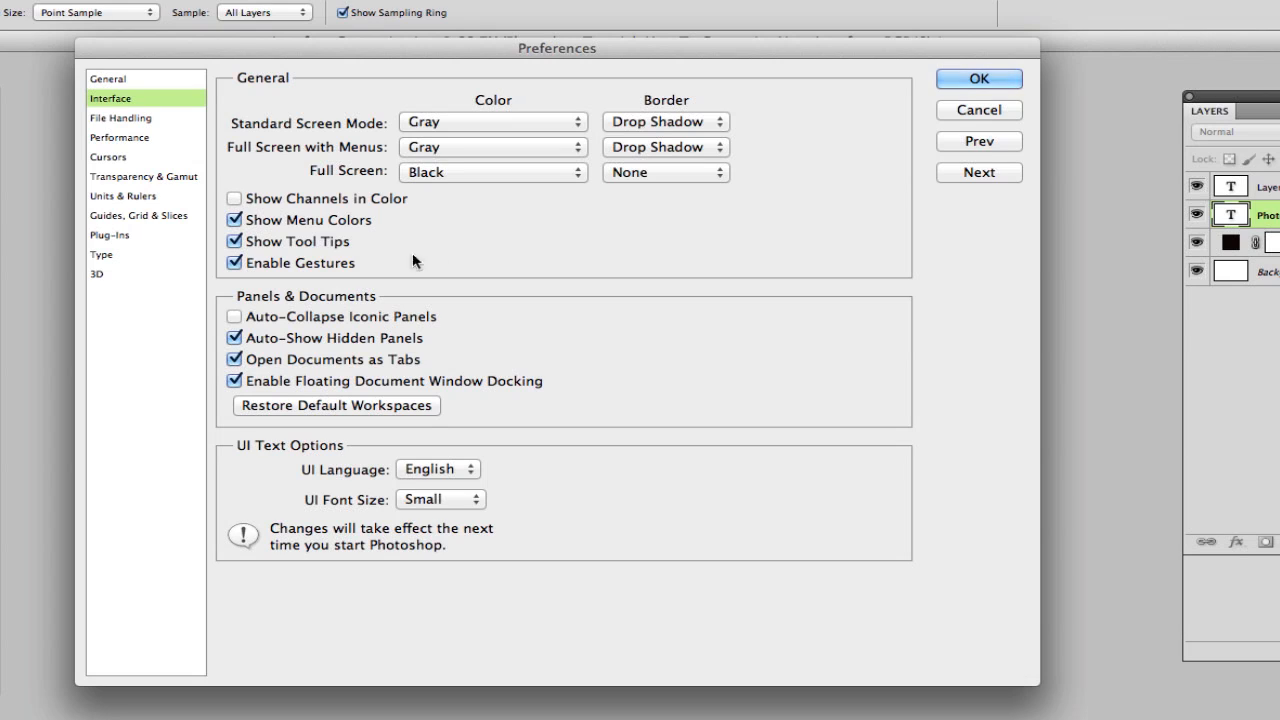
pyautogui.moveTo(344, 356)
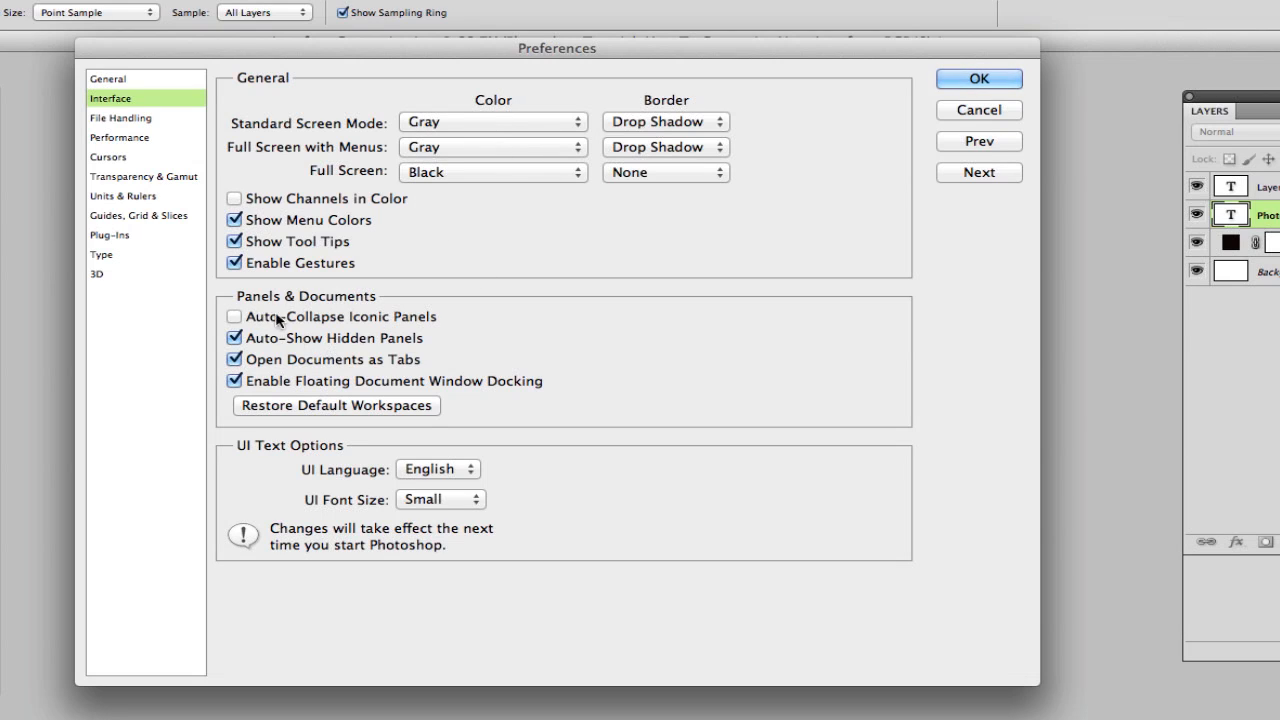
pyautogui.moveTo(348, 318)
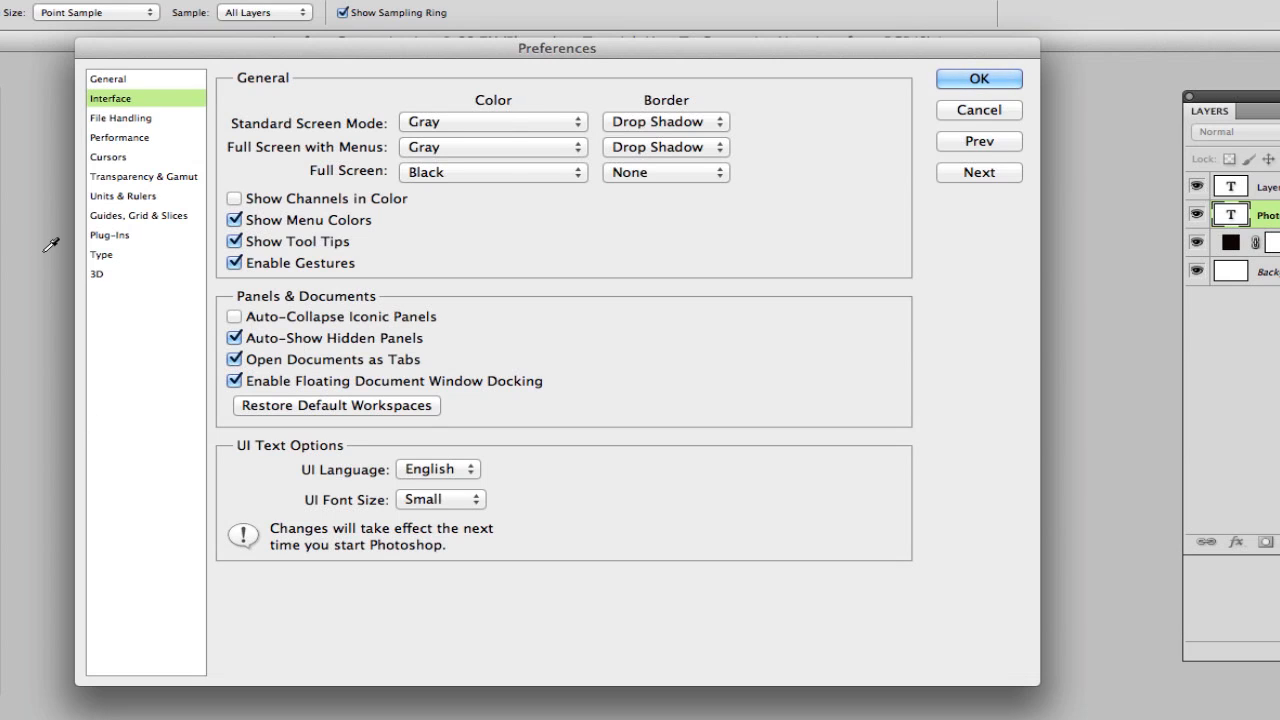
pyautogui.moveTo(208, 330)
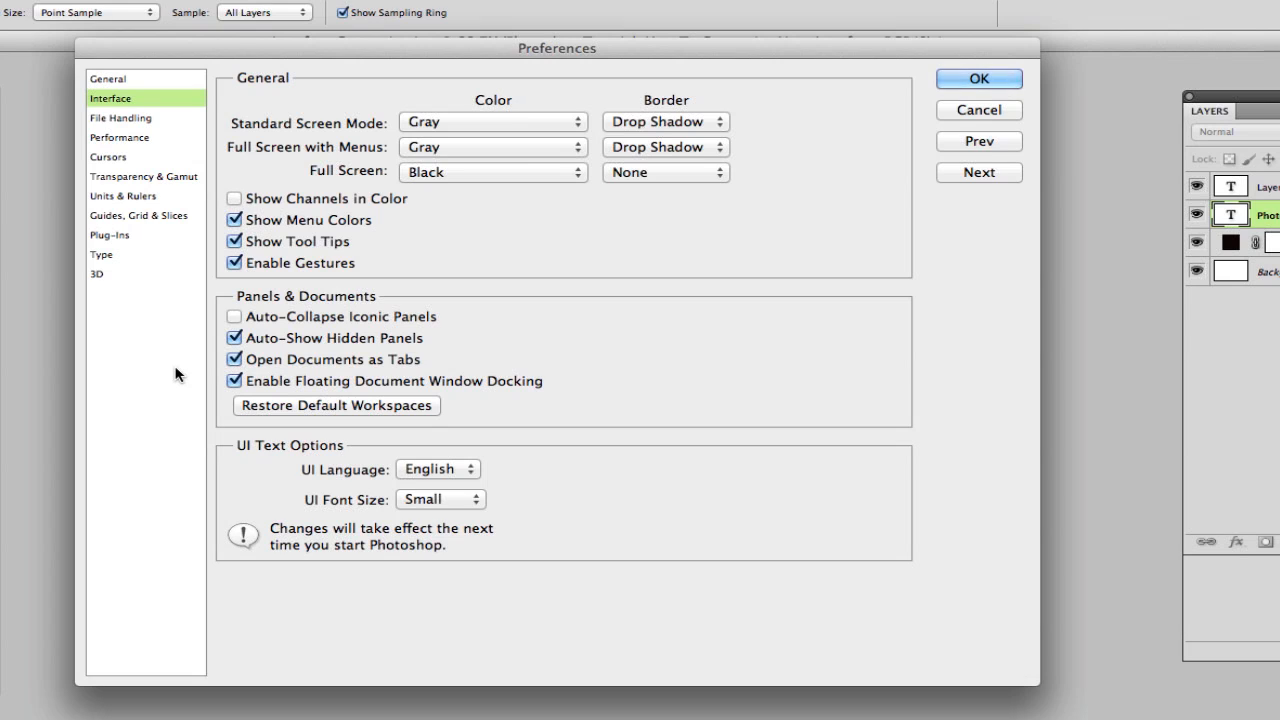
pyautogui.moveTo(400, 356)
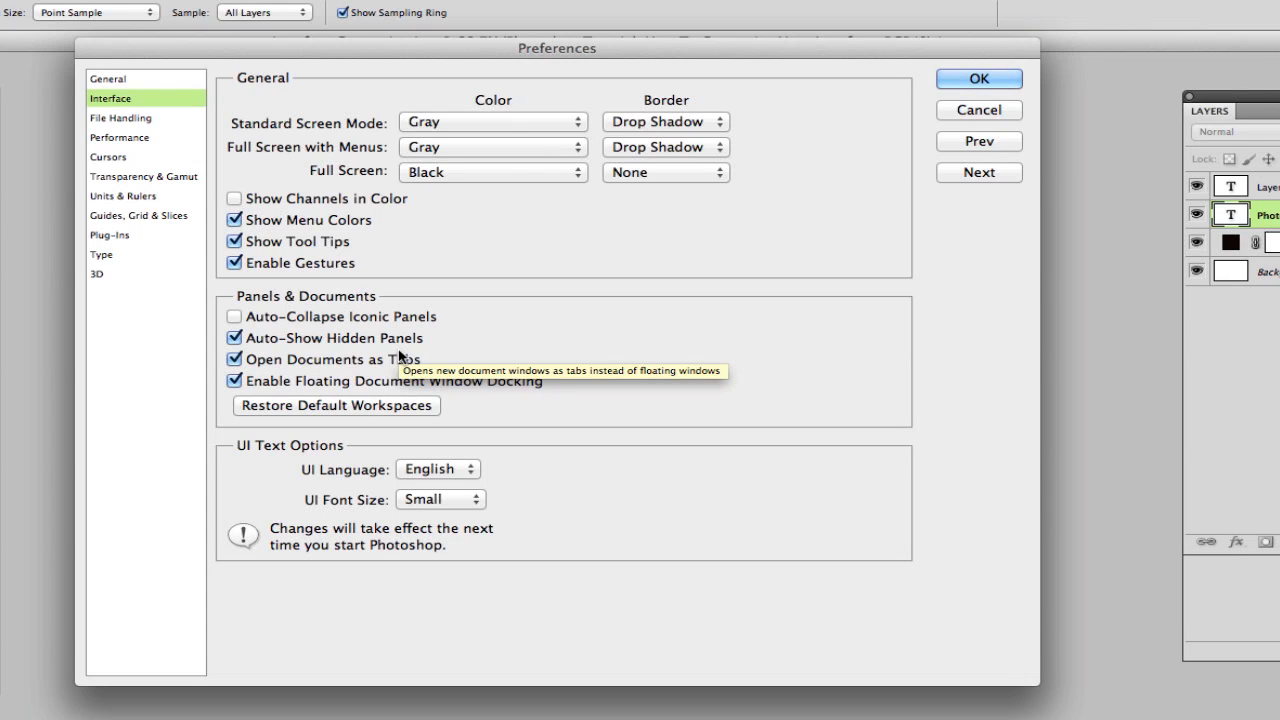
pyautogui.moveTo(452, 368)
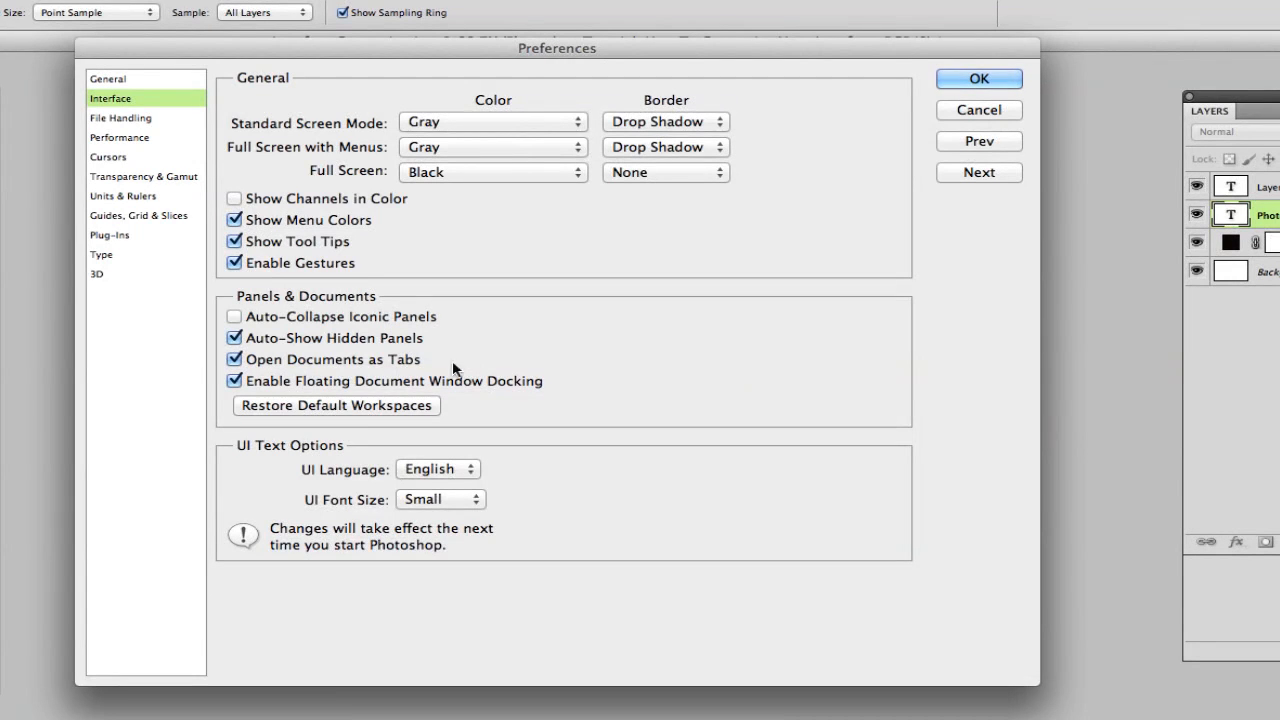
pyautogui.moveTo(350, 368)
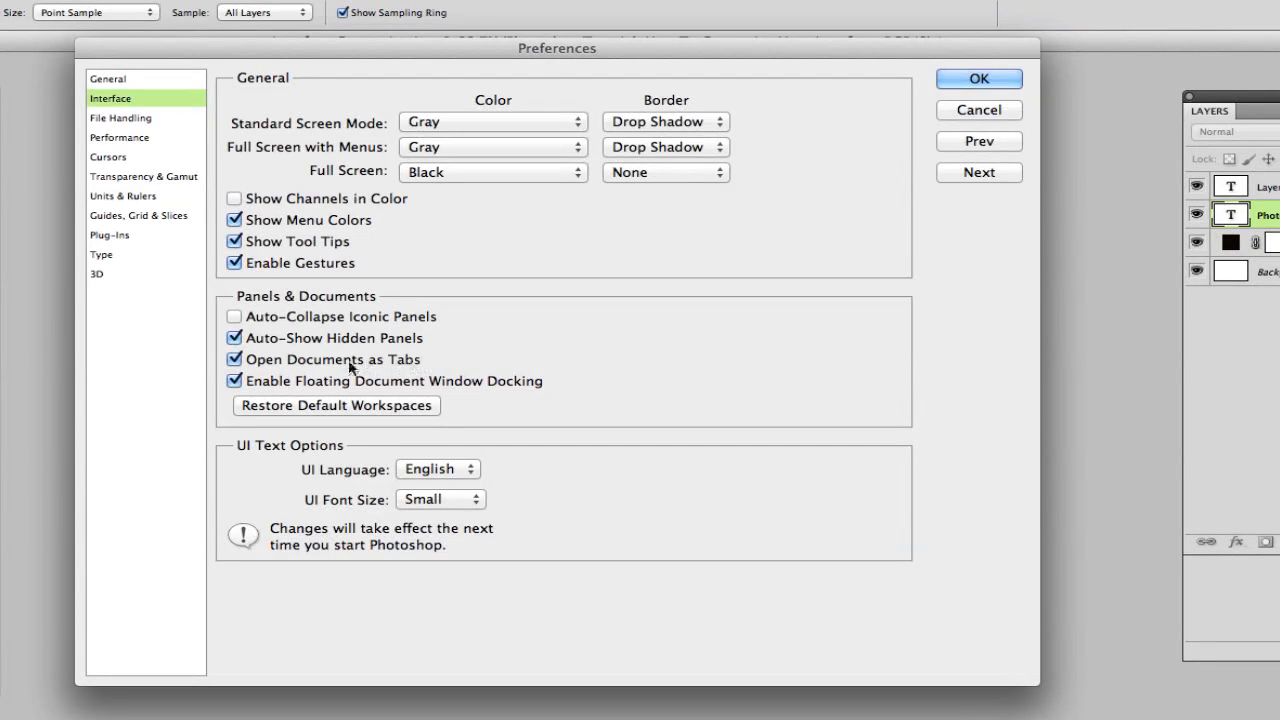
pyautogui.moveTo(336, 360)
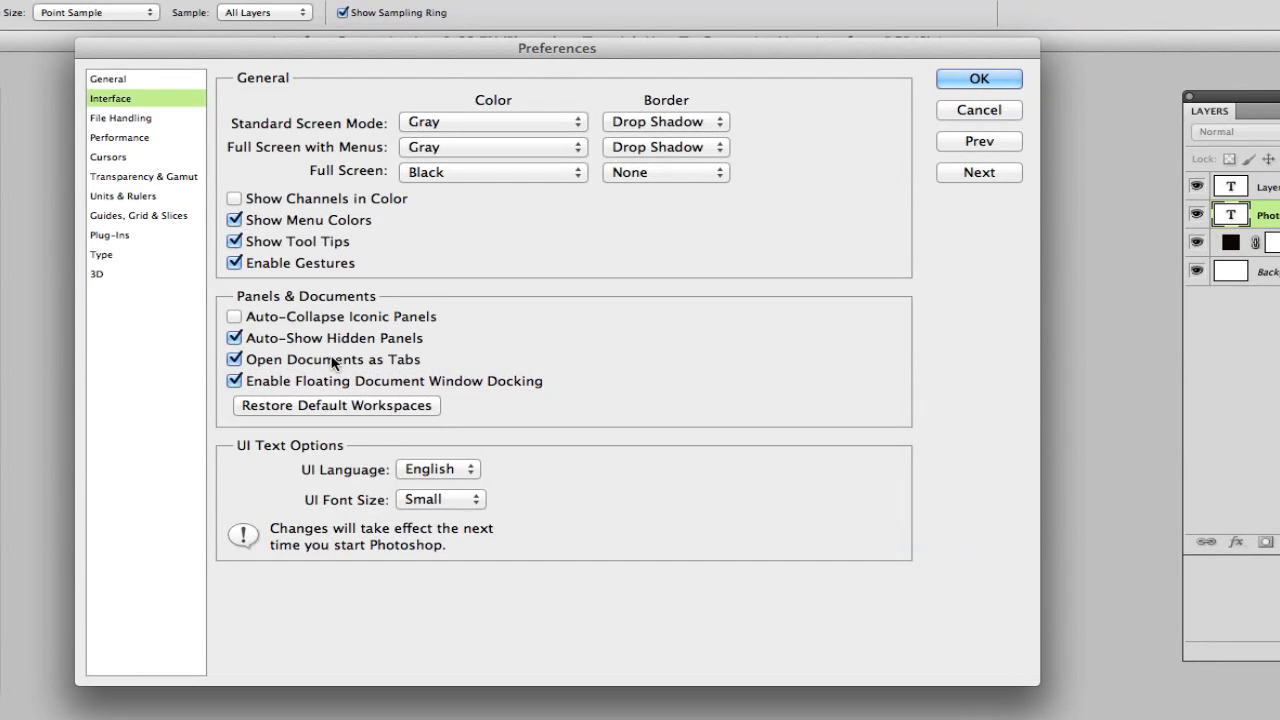
pyautogui.moveTo(332, 360)
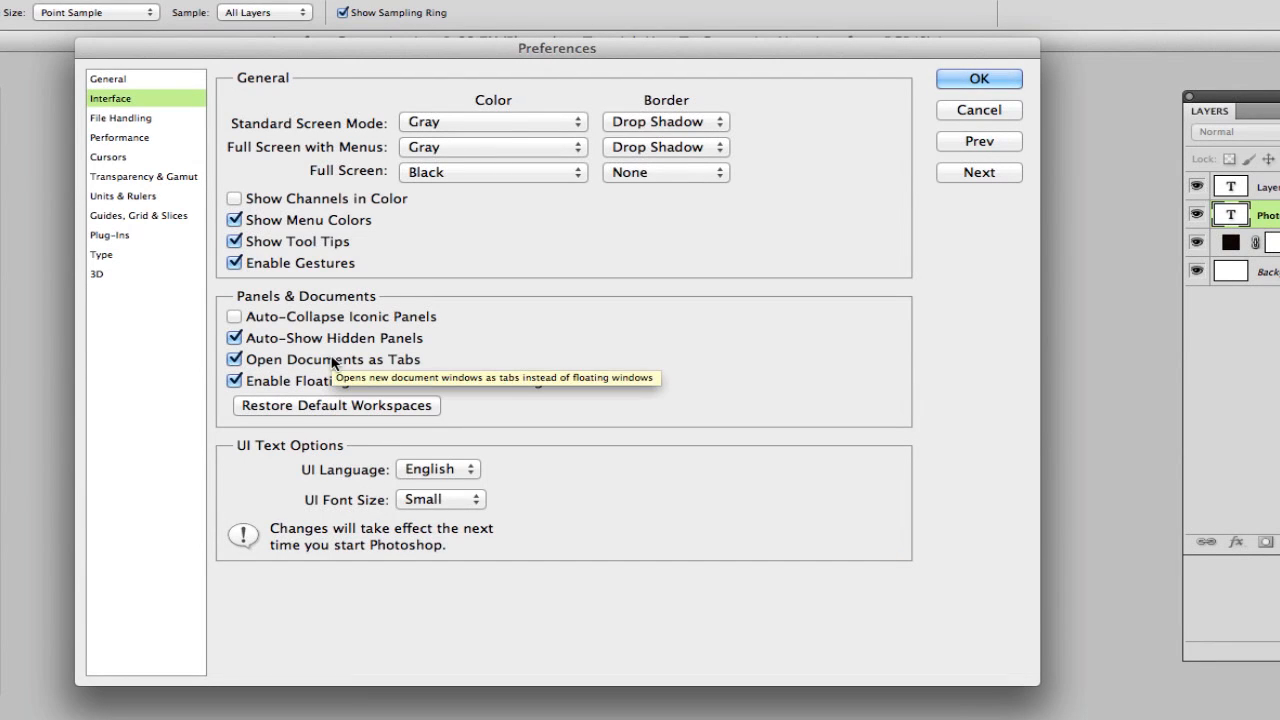
pyautogui.moveTo(284, 380)
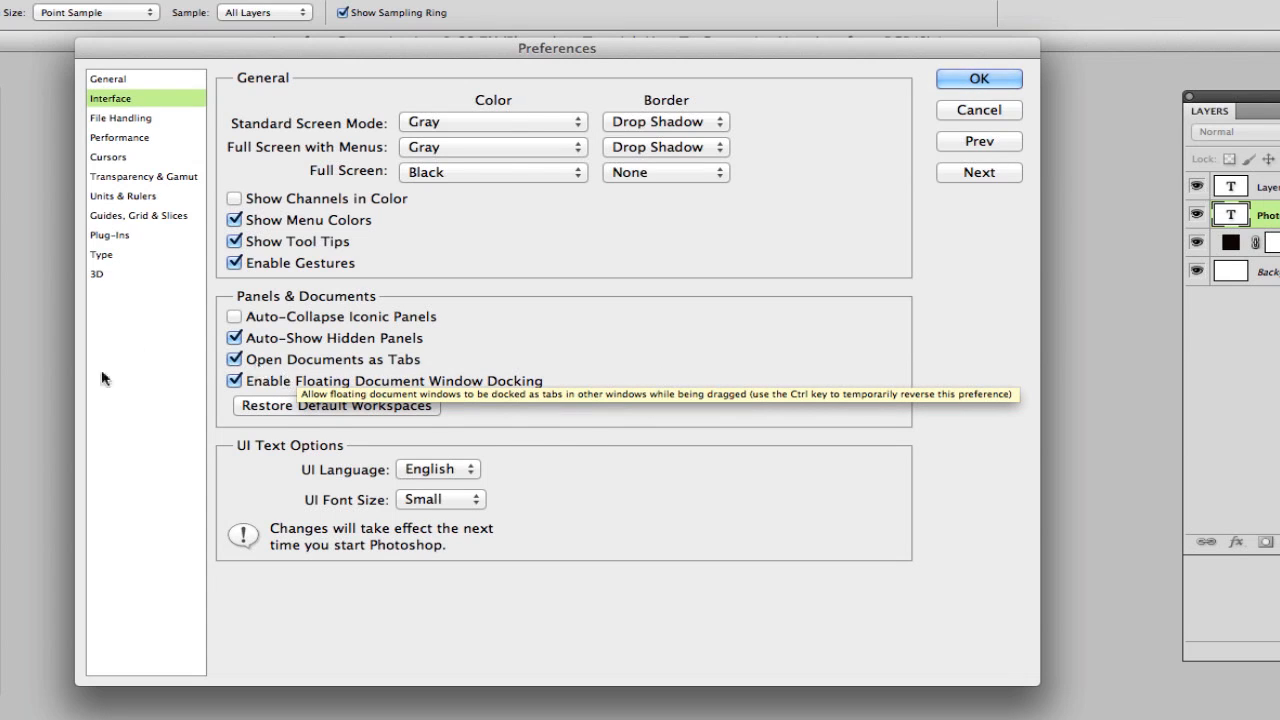
pyautogui.moveTo(156, 360)
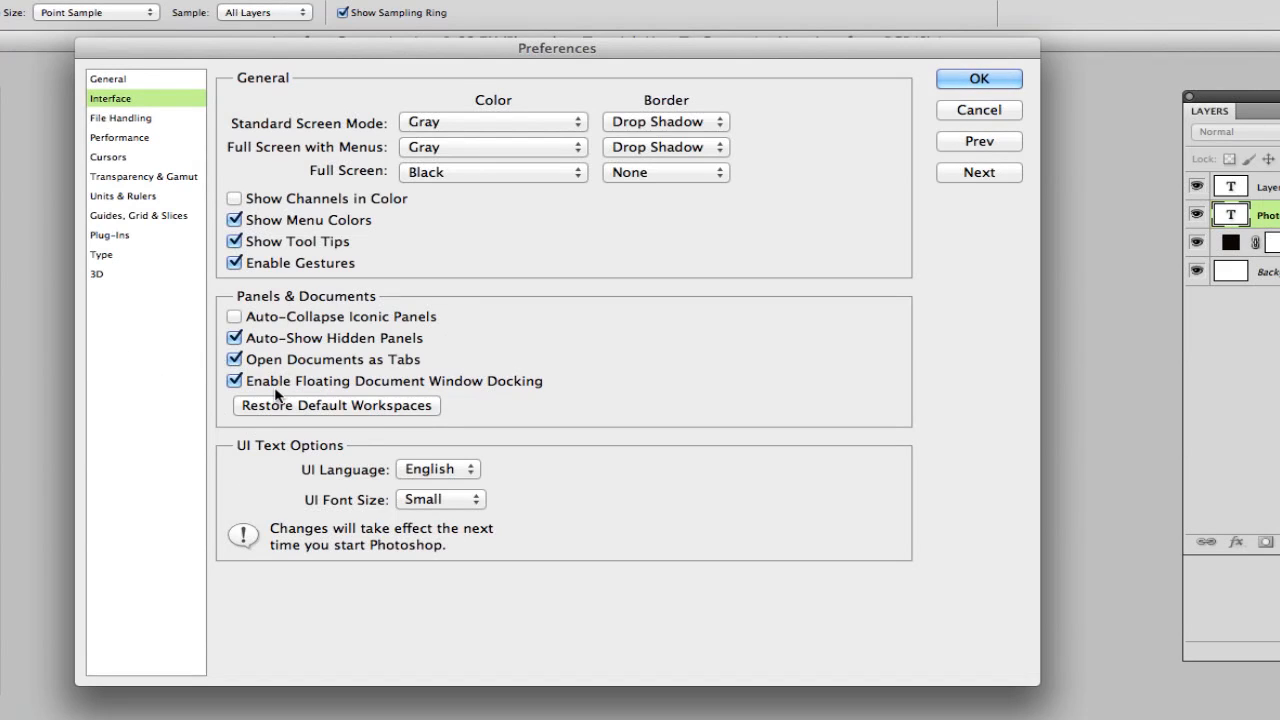
pyautogui.moveTo(268, 374)
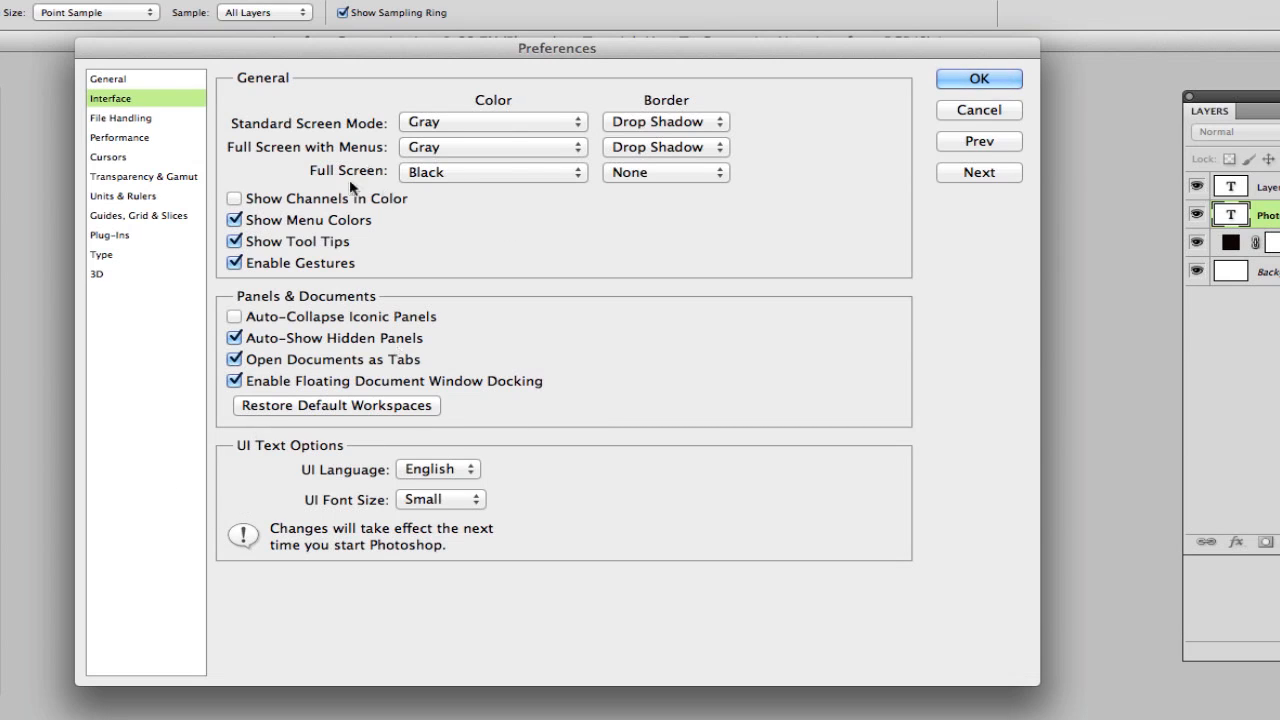
pyautogui.moveTo(284, 456)
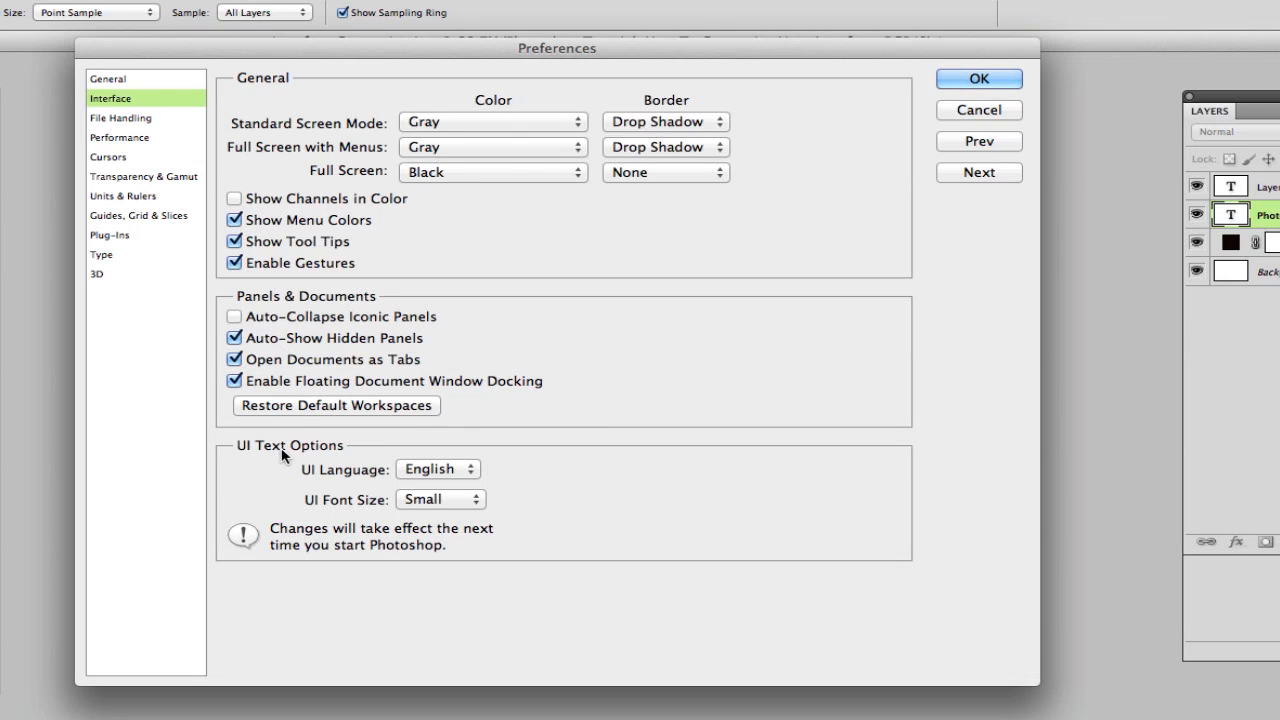
pyautogui.moveTo(352, 422)
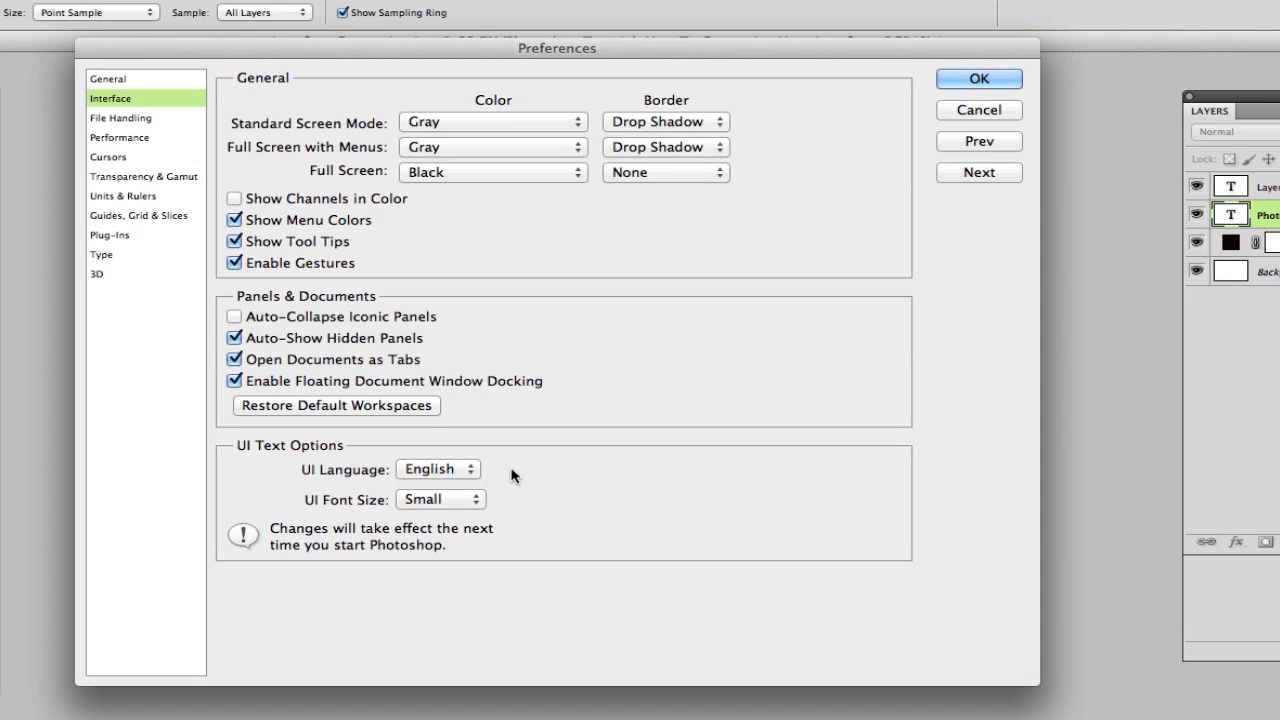
pyautogui.click(436, 468)
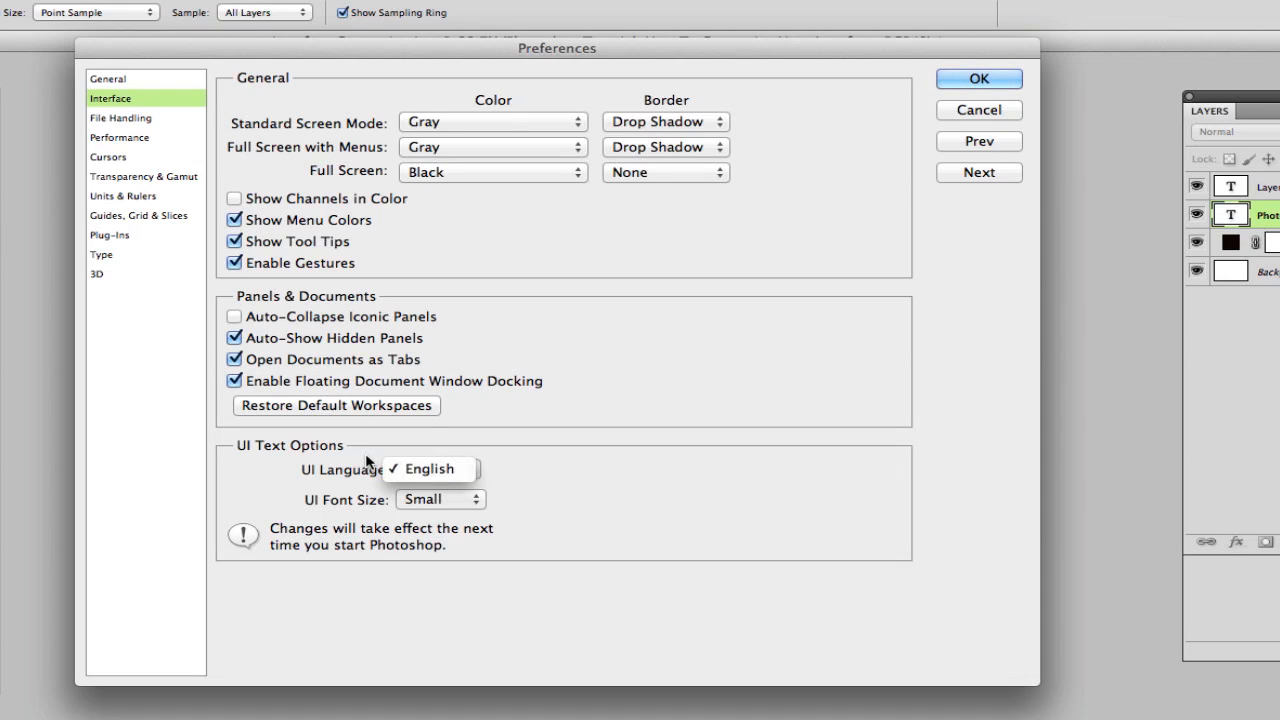
pyautogui.click(430, 468)
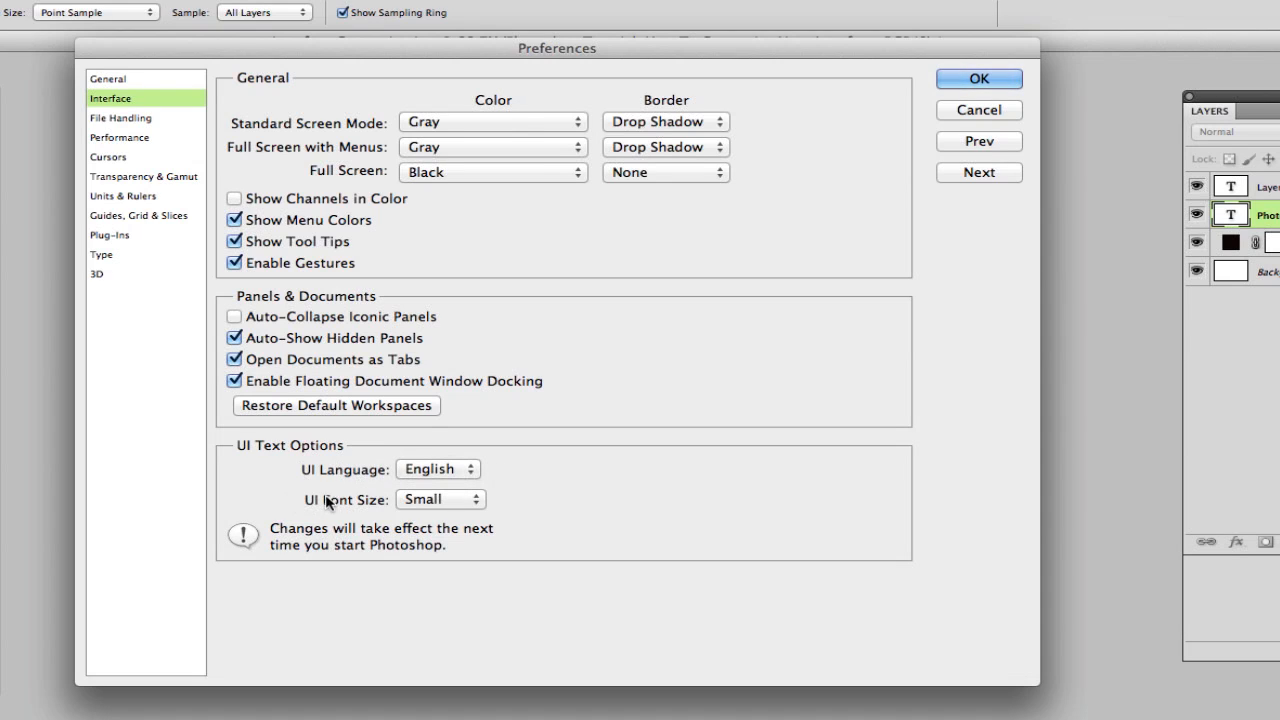
pyautogui.click(440, 500)
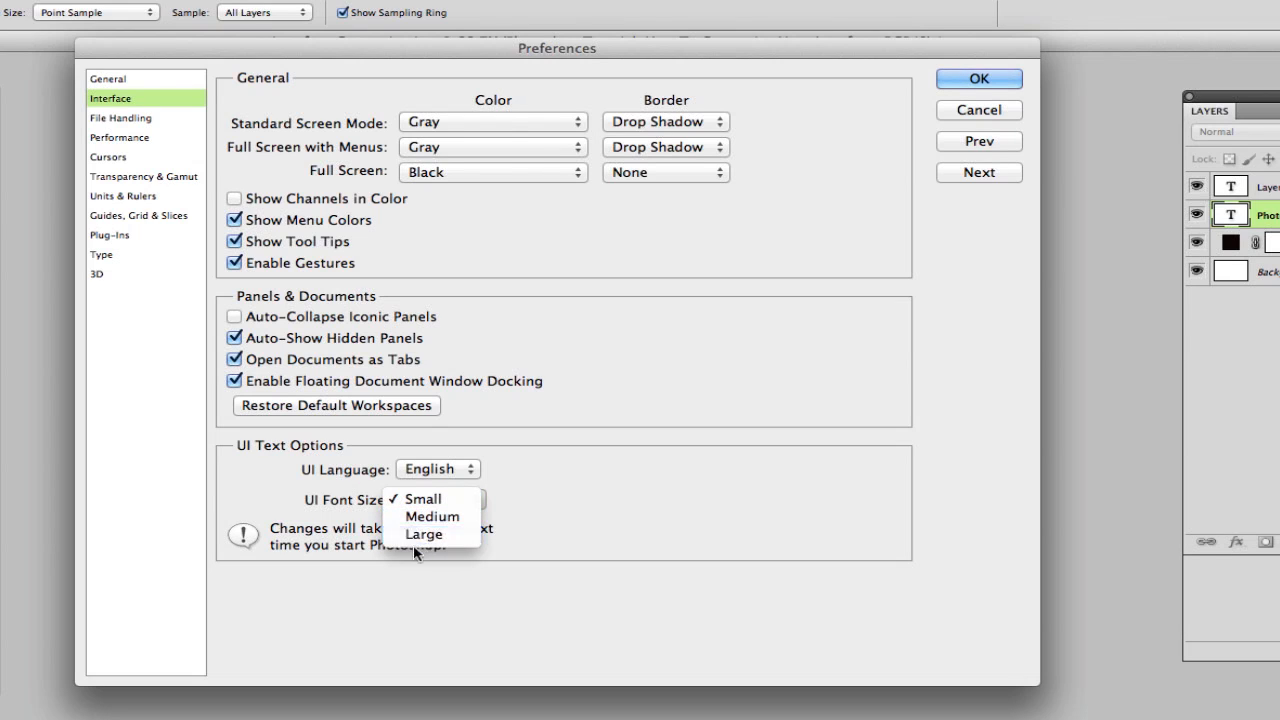
pyautogui.moveTo(432, 516)
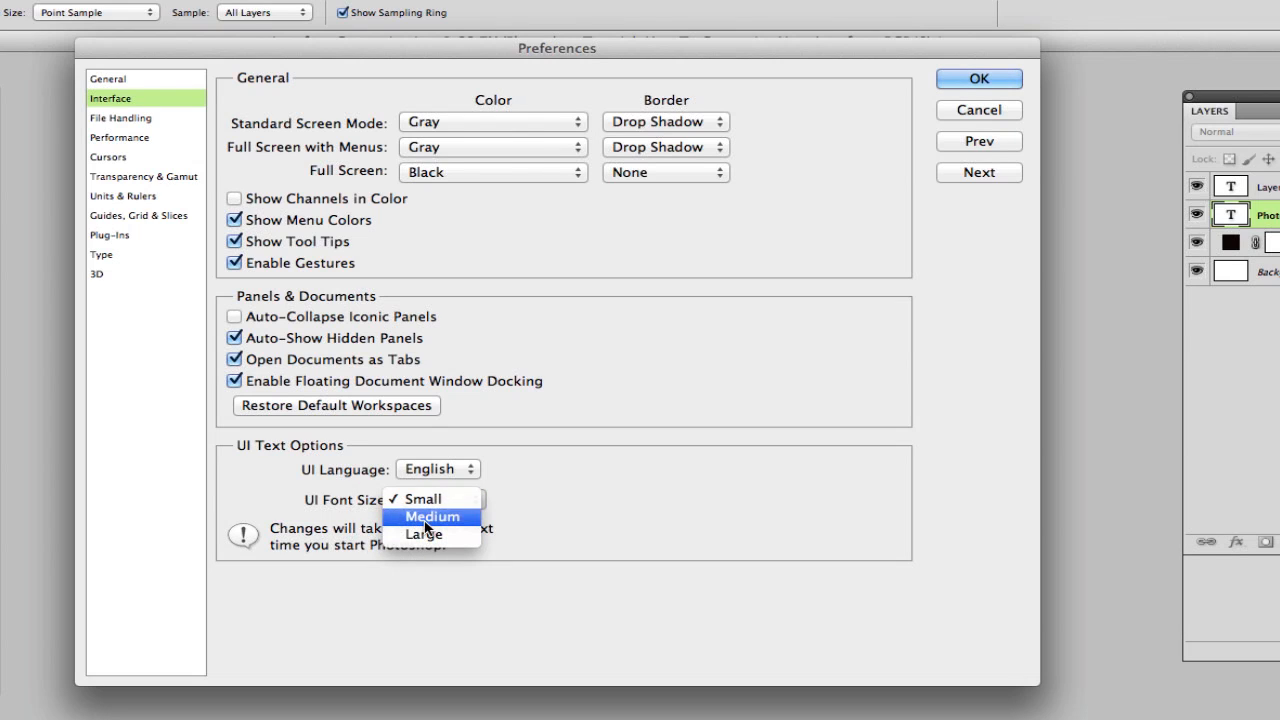
pyautogui.click(432, 516)
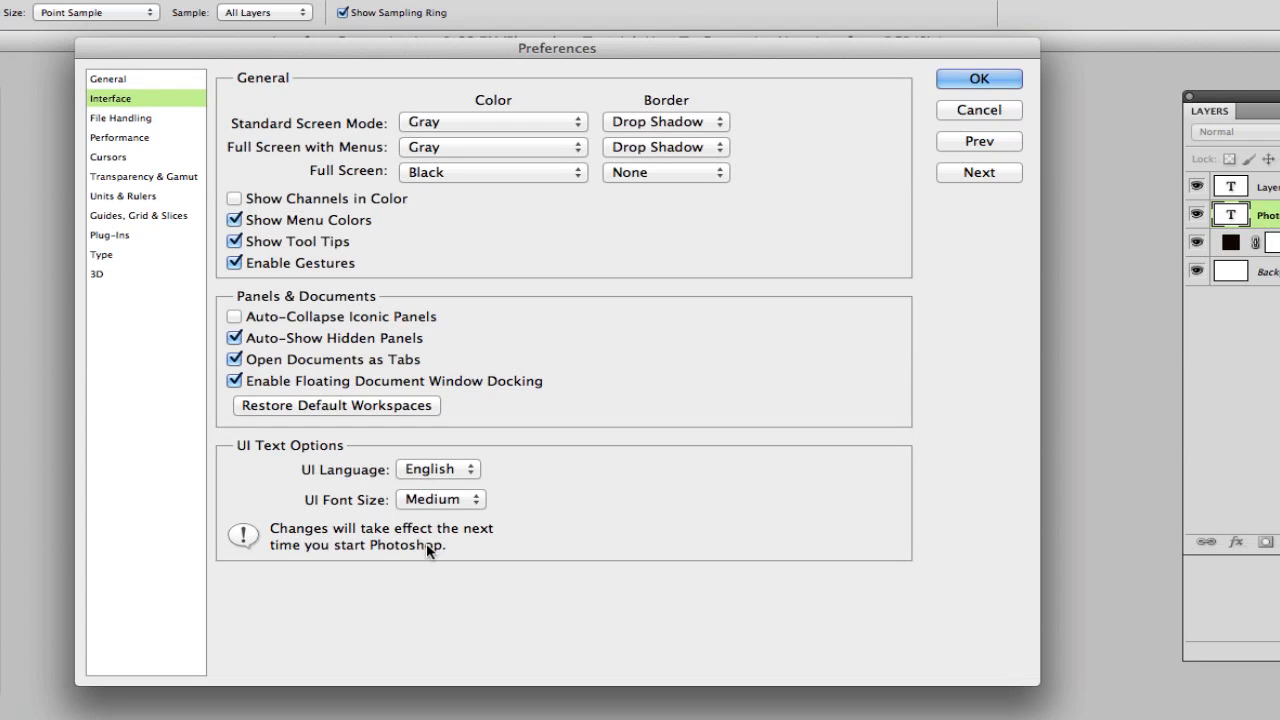
pyautogui.moveTo(432, 552)
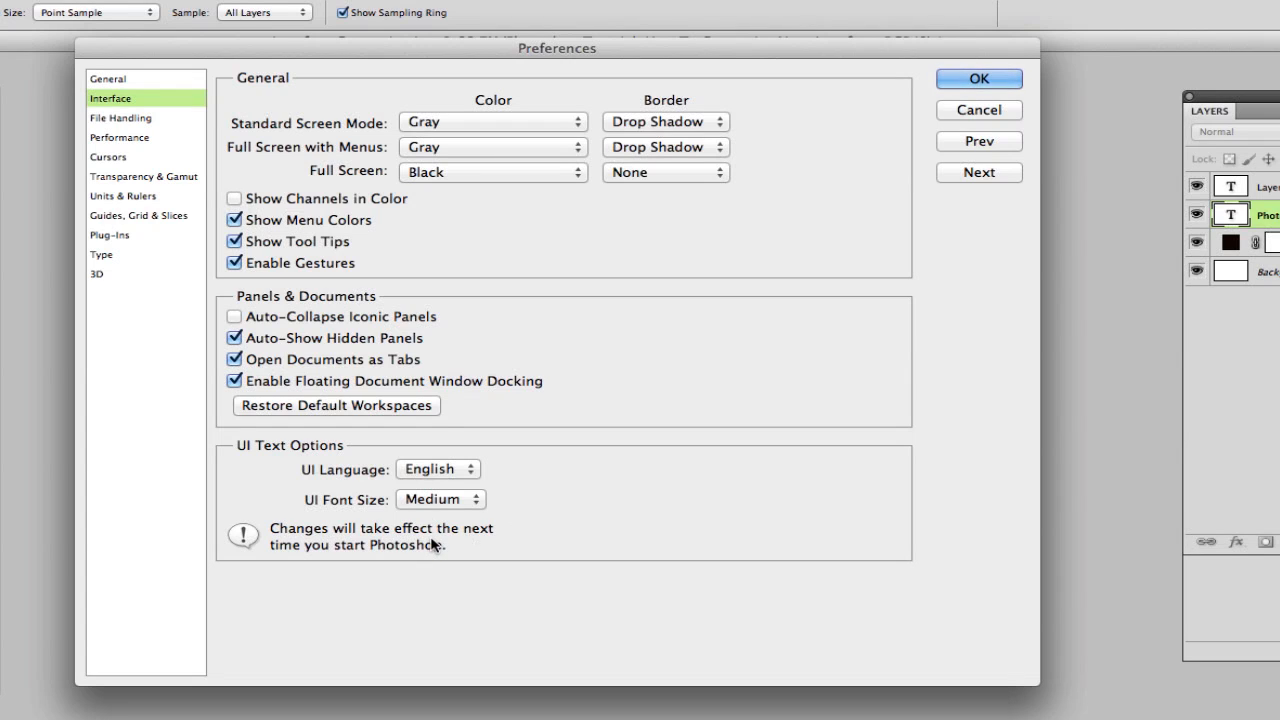
pyautogui.click(440, 500)
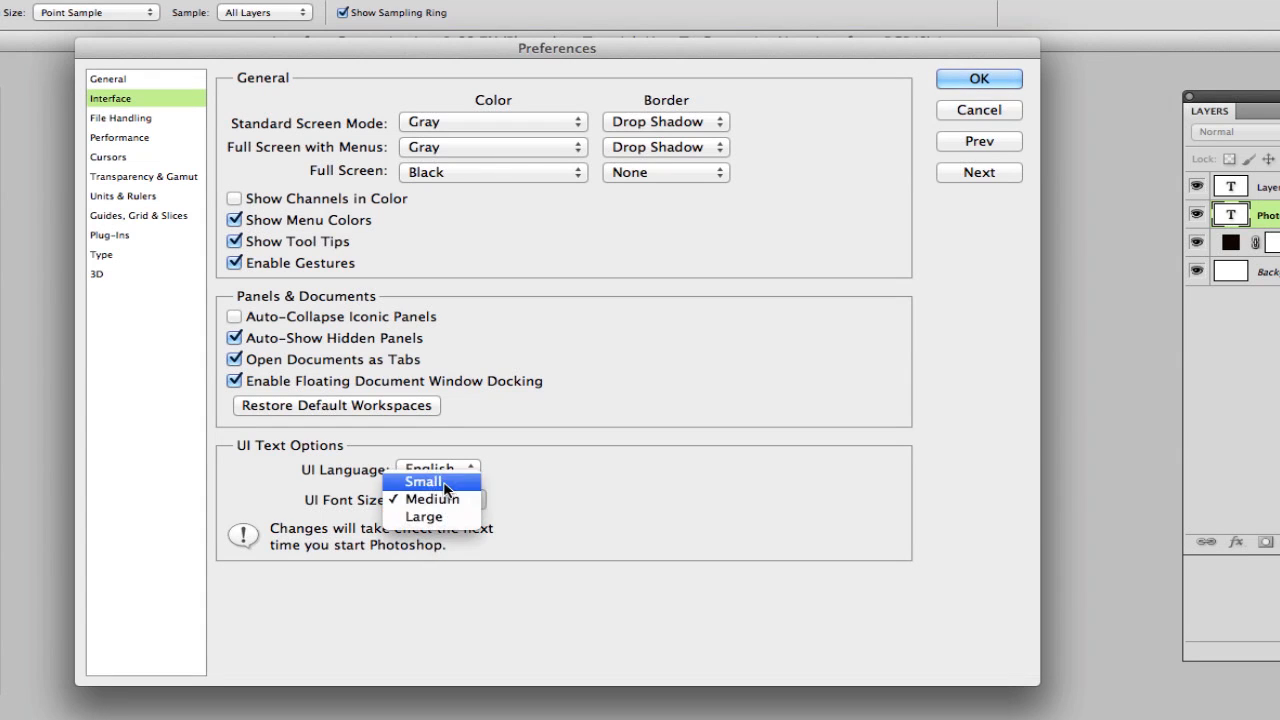
pyautogui.click(422, 480)
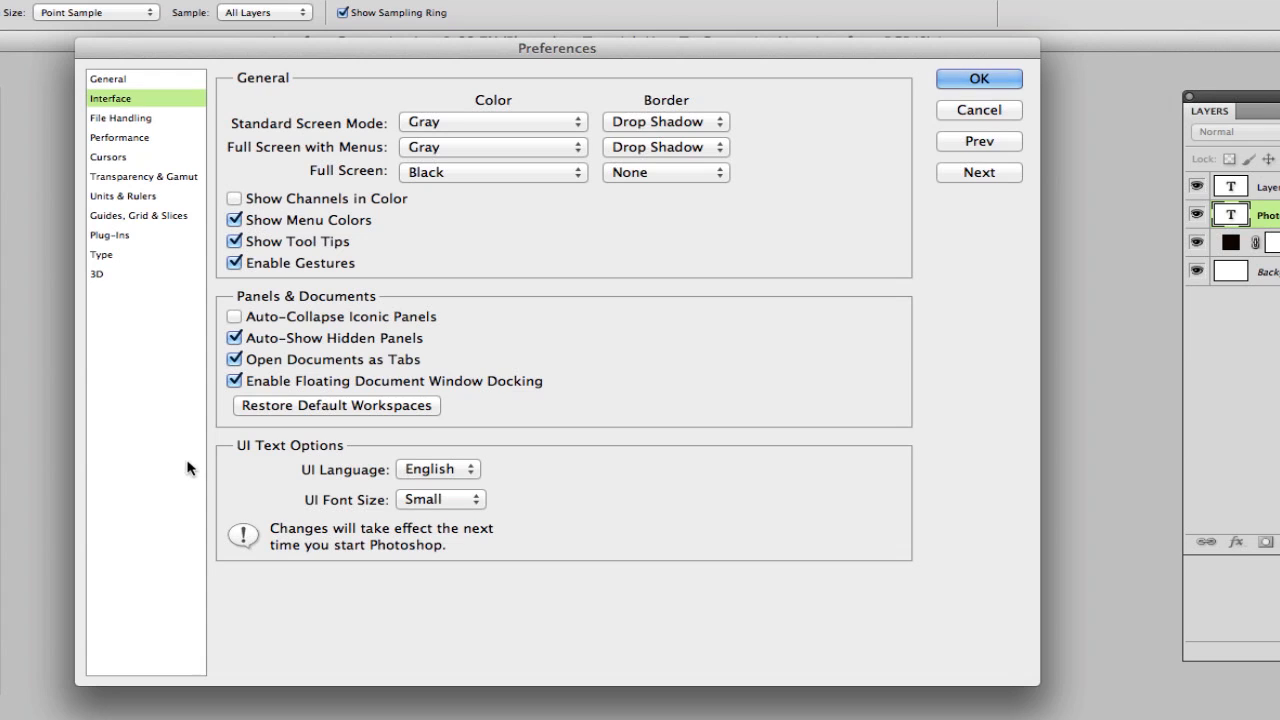
pyautogui.moveTo(164, 110)
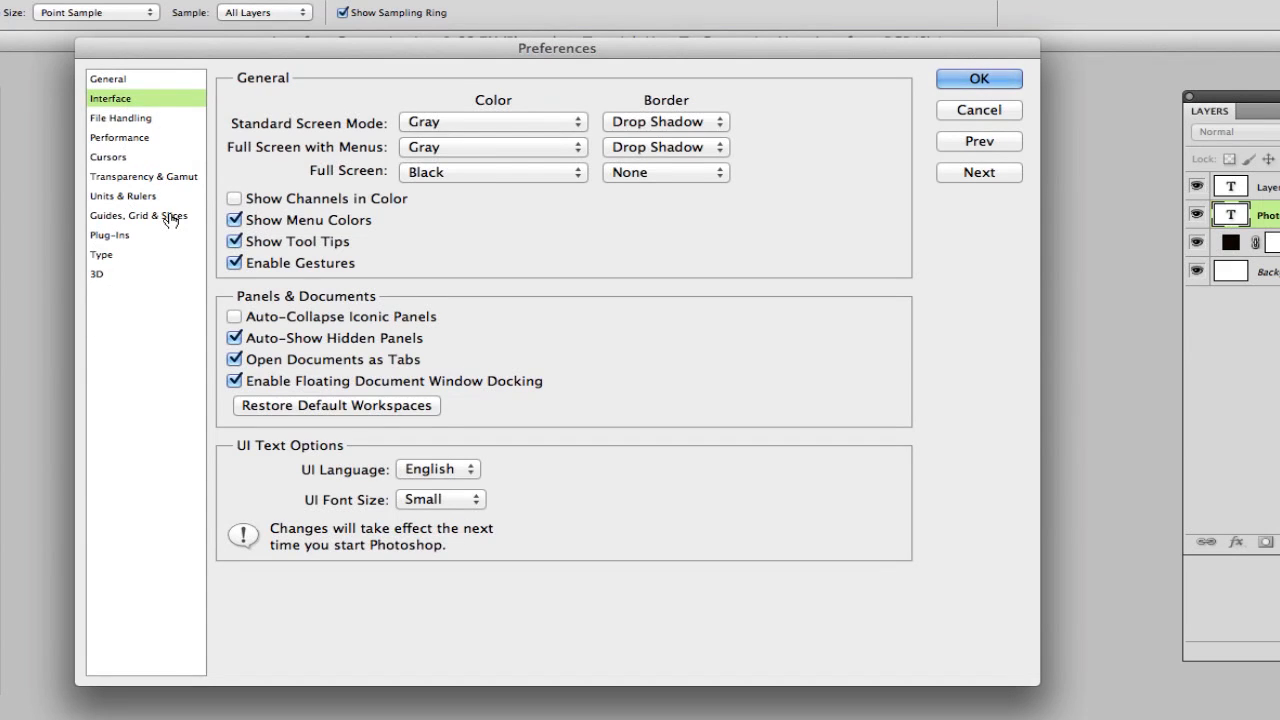
pyautogui.moveTo(196, 188)
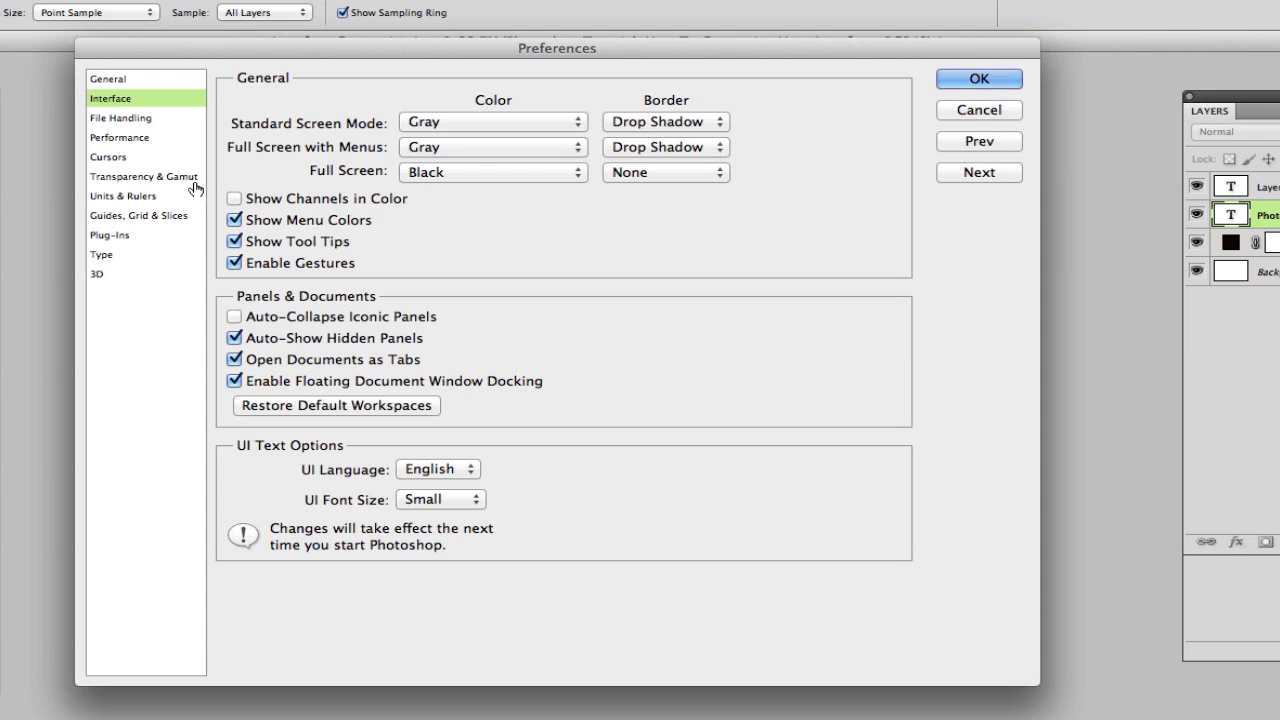
pyautogui.moveTo(132, 124)
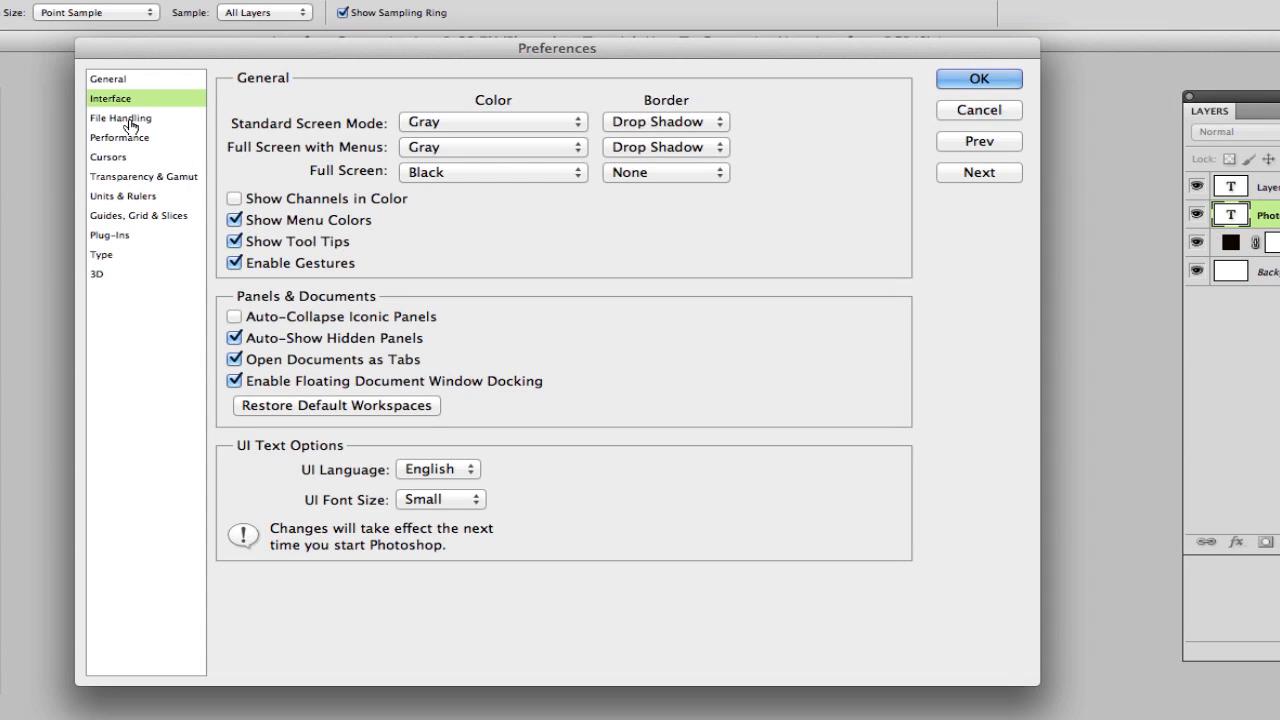
pyautogui.moveTo(122, 156)
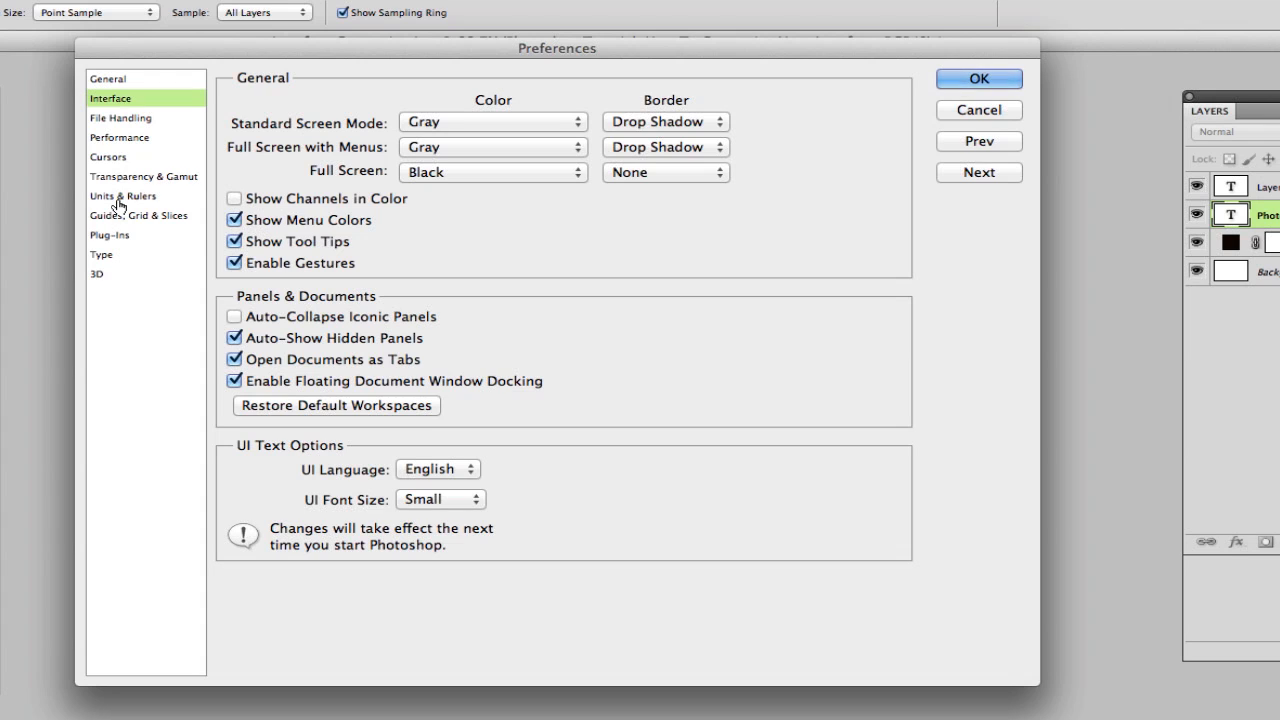
pyautogui.moveTo(210, 128)
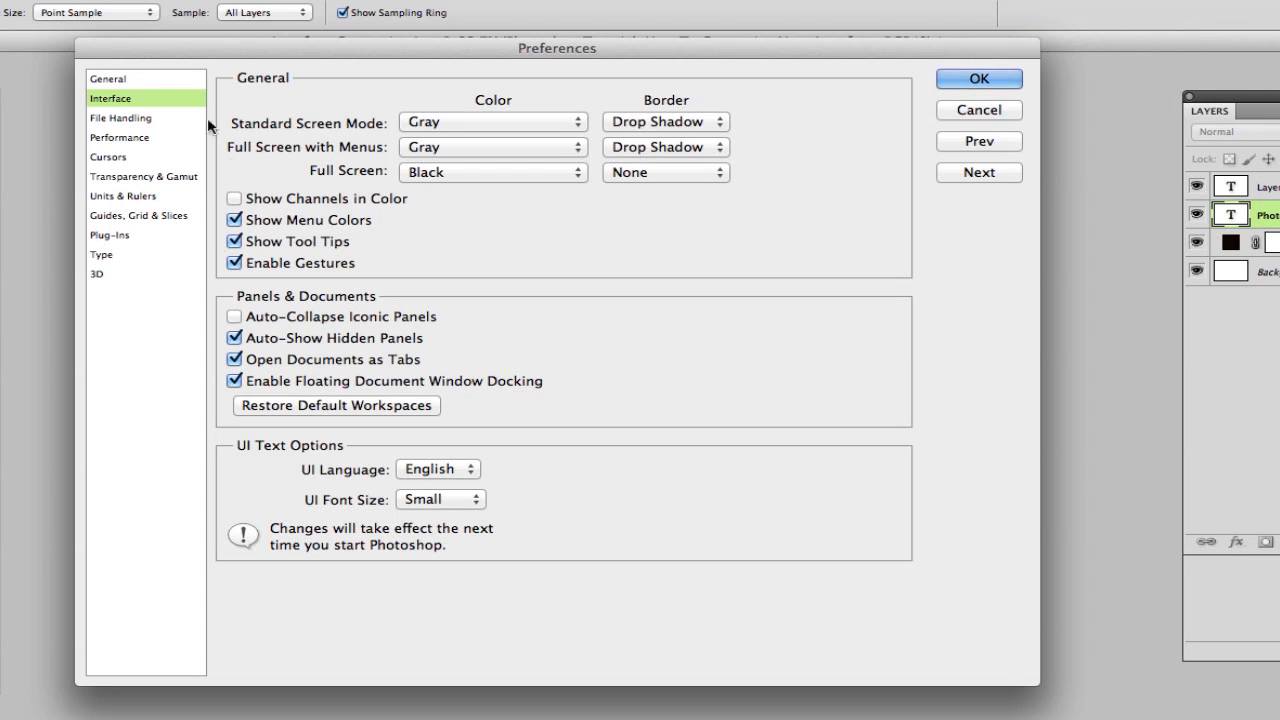
pyautogui.moveTo(92, 276)
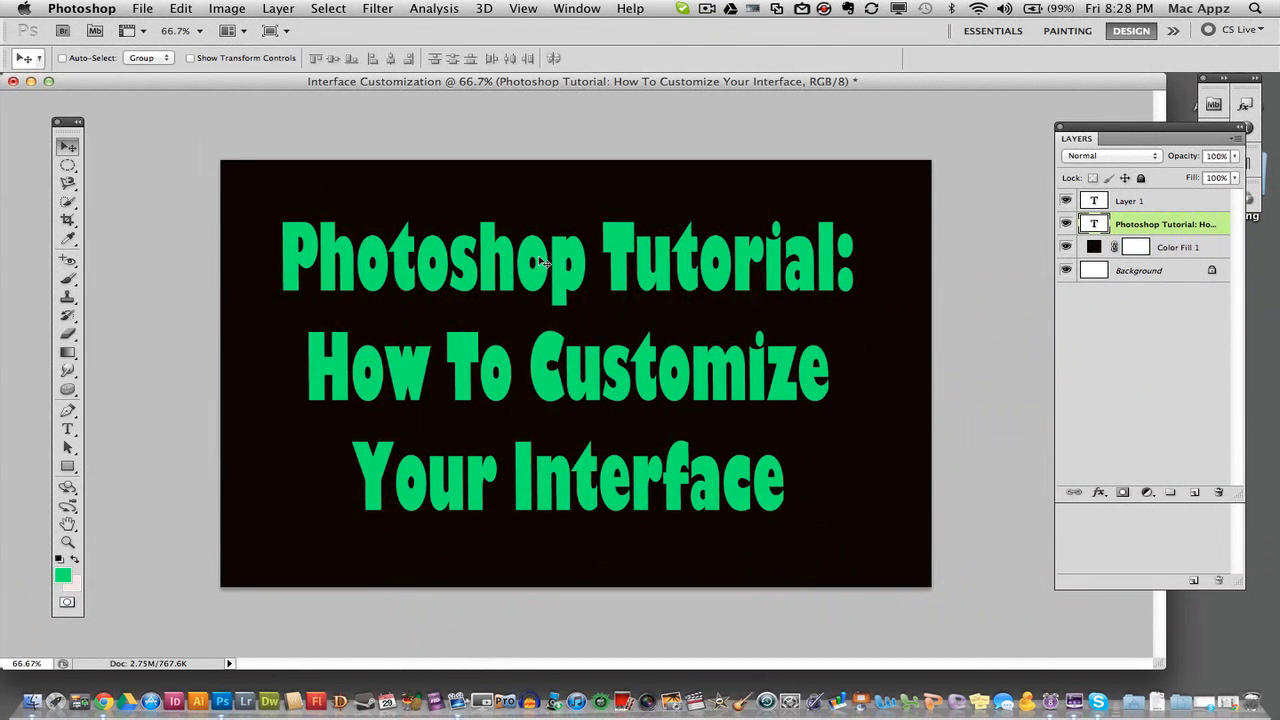
pyautogui.moveTo(296, 186)
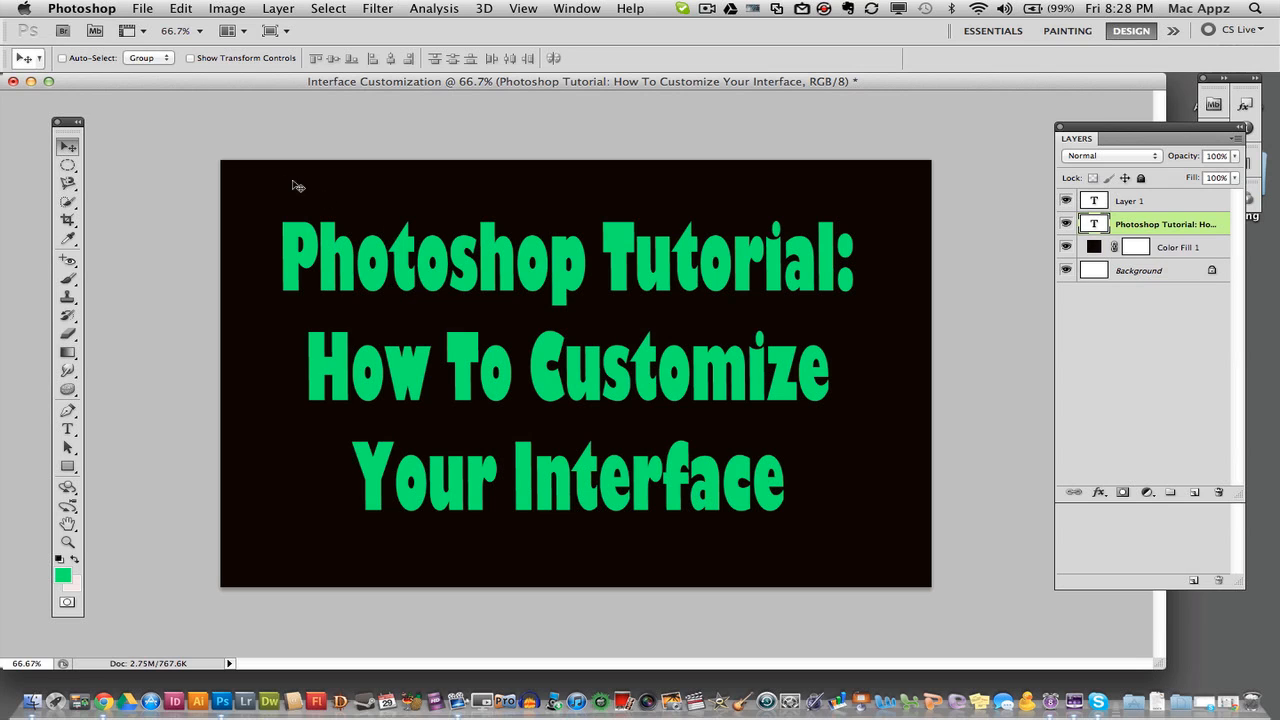
# Step: Reopen the Interface preferences from the Photoshop menu over the tutorial document
pyautogui.click(82, 8)
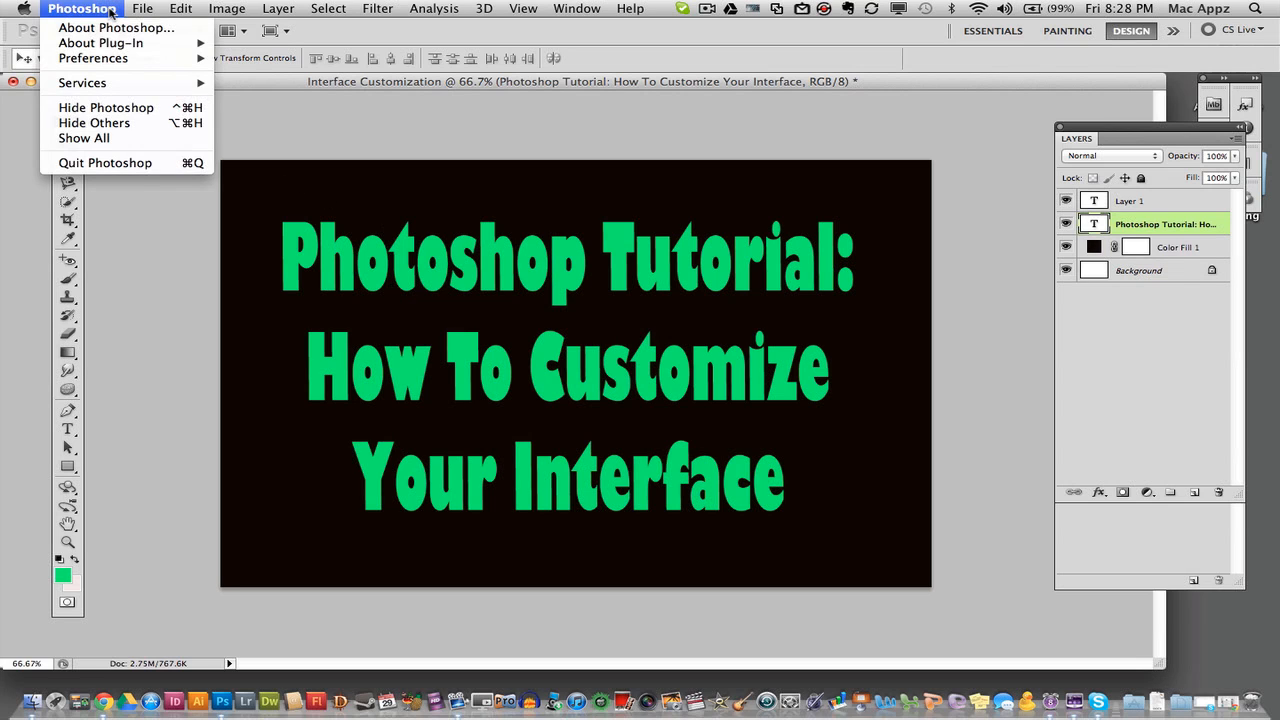
pyautogui.click(144, 8)
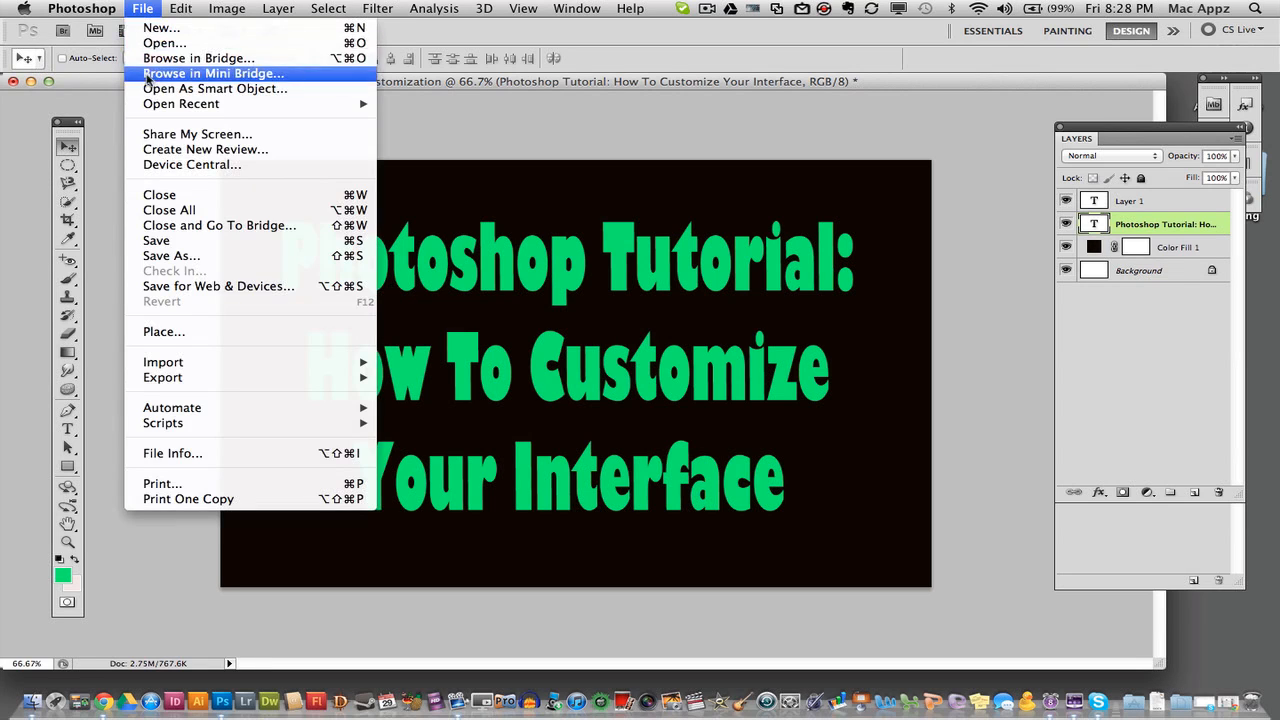
pyautogui.click(82, 8)
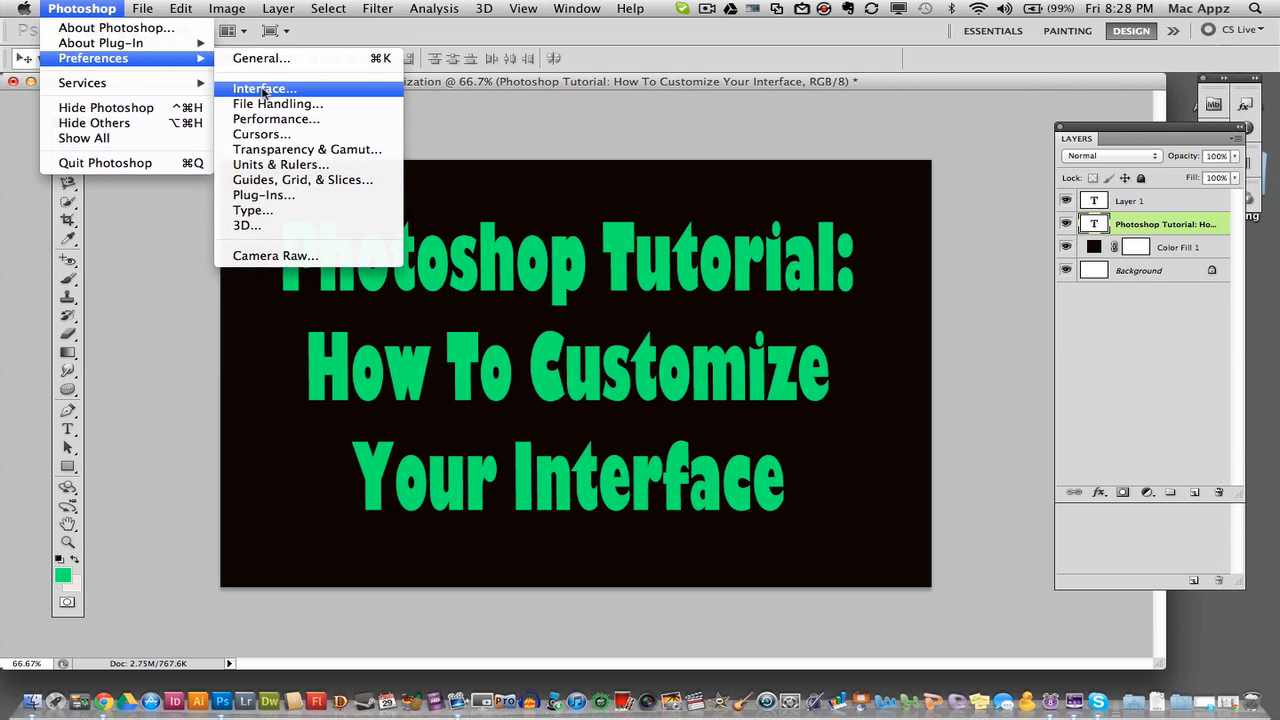
pyautogui.click(264, 88)
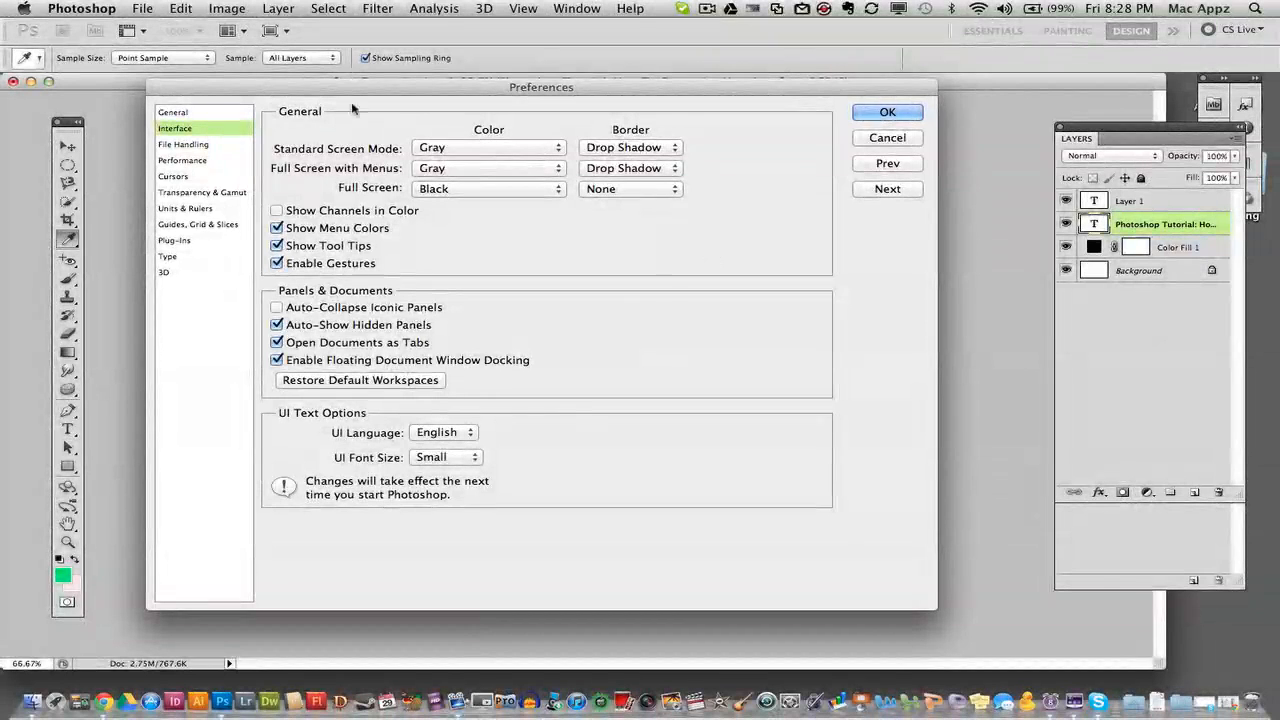
pyautogui.moveTo(780, 336)
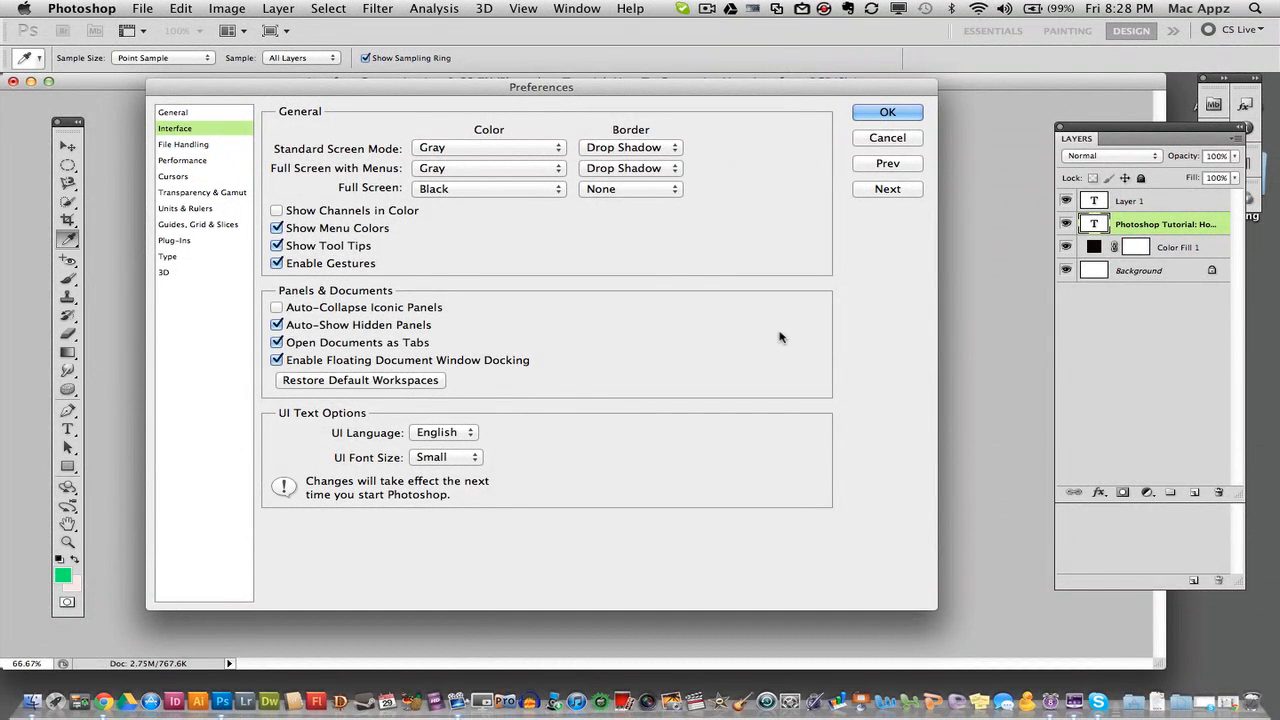
pyautogui.moveTo(872, 286)
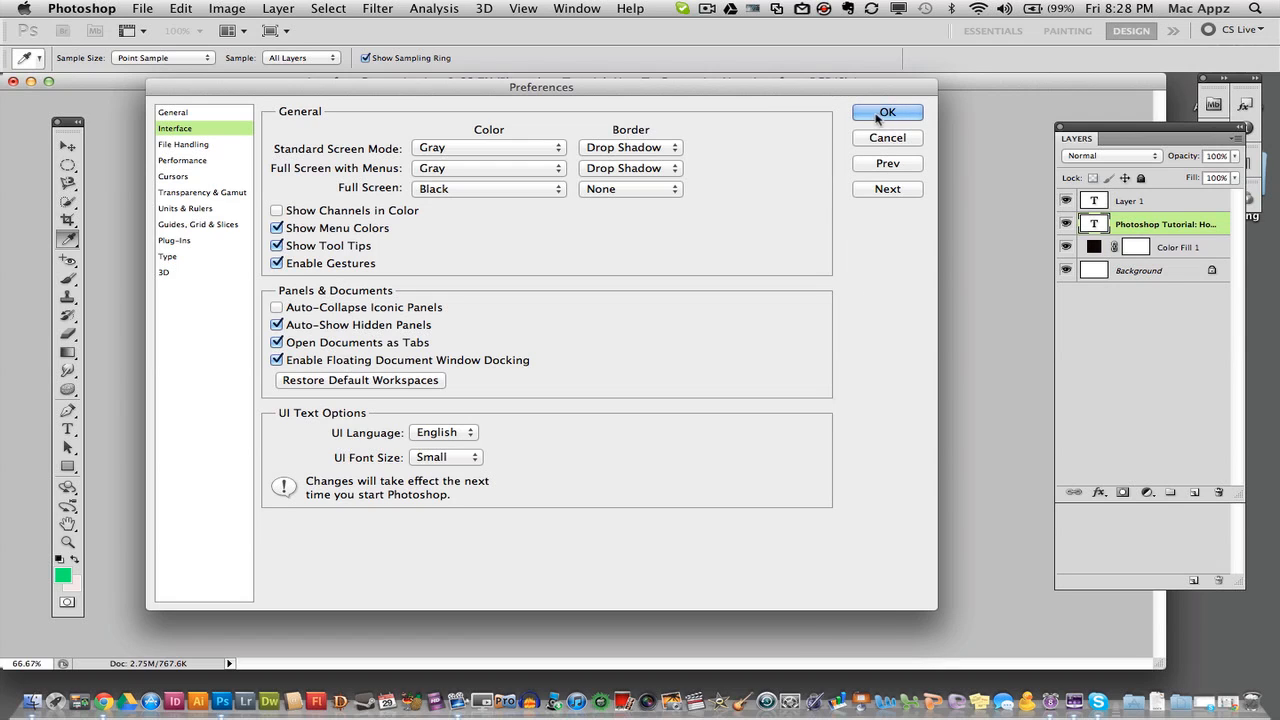
# Step: Accept the preferences with UI font size left at Small, returning to the document
pyautogui.click(886, 112)
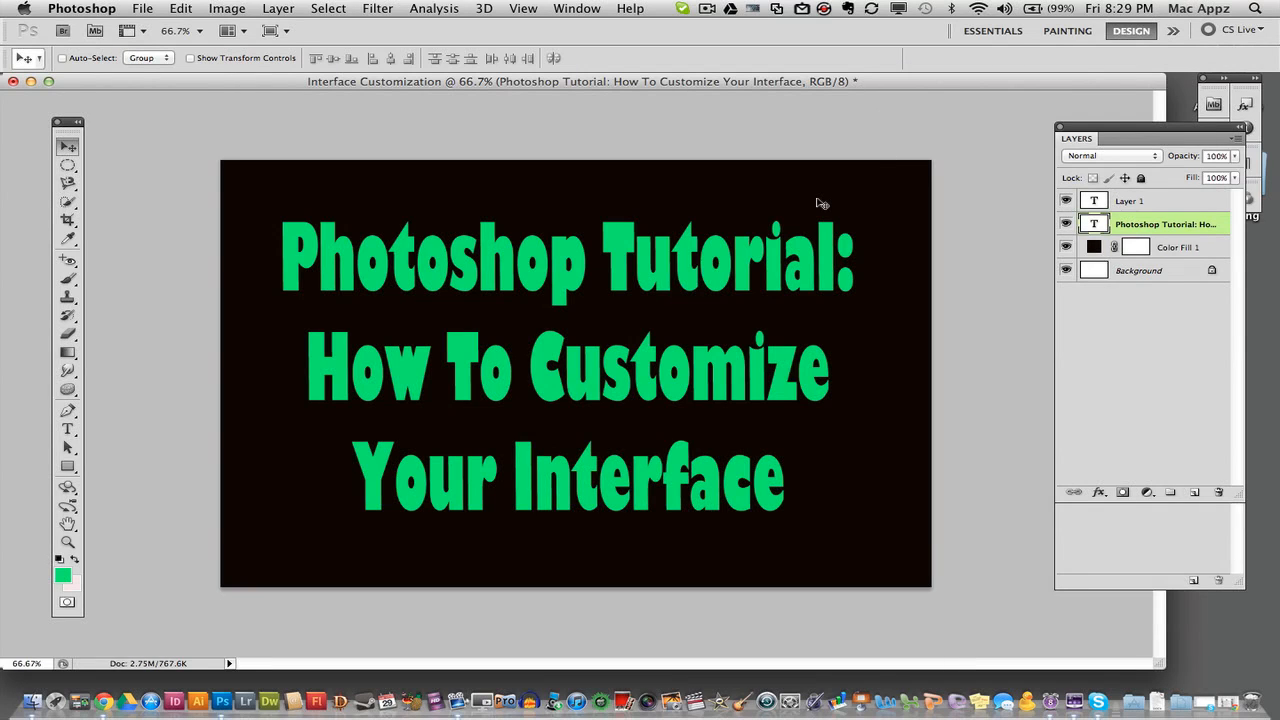